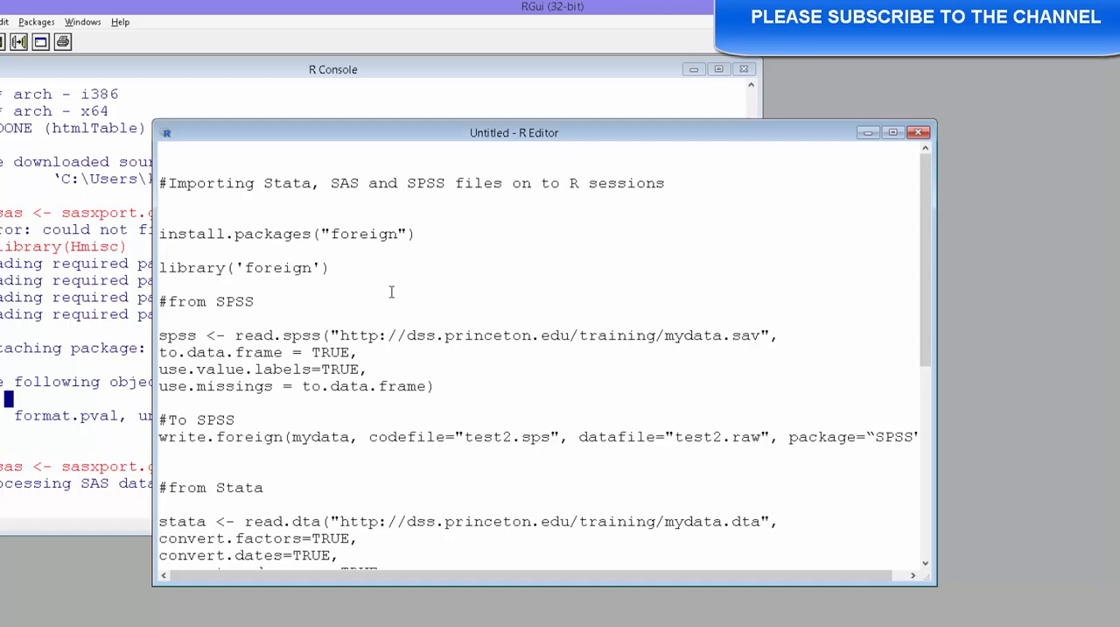
# Step: Highlight the foreign package name and the install.packages line in the script
pyautogui.doubleClick(362, 233)
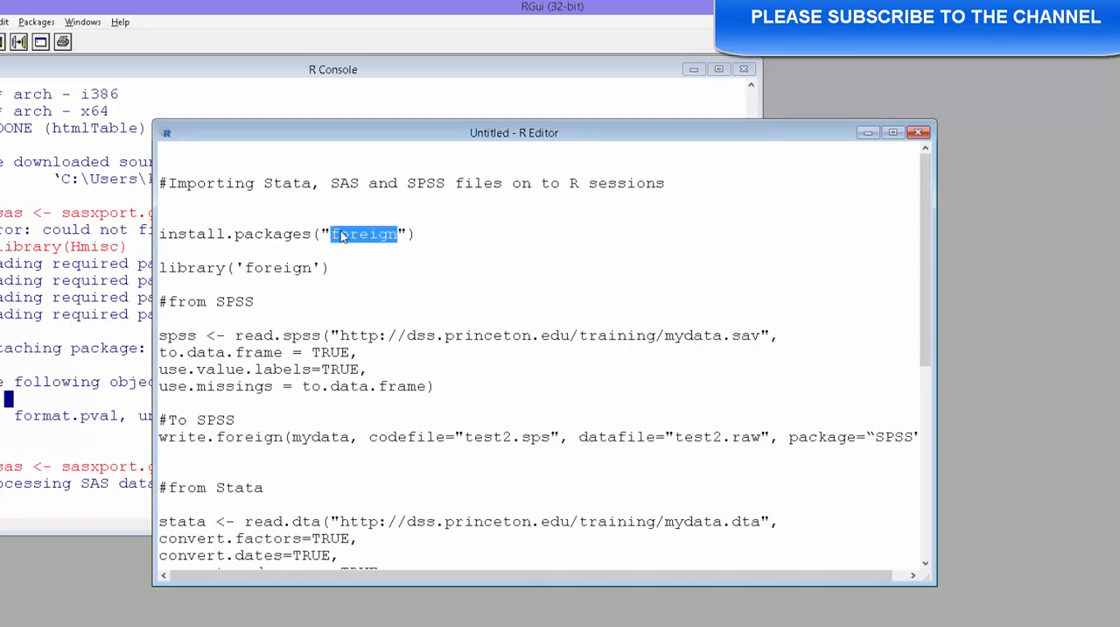
pyautogui.moveTo(360, 259)
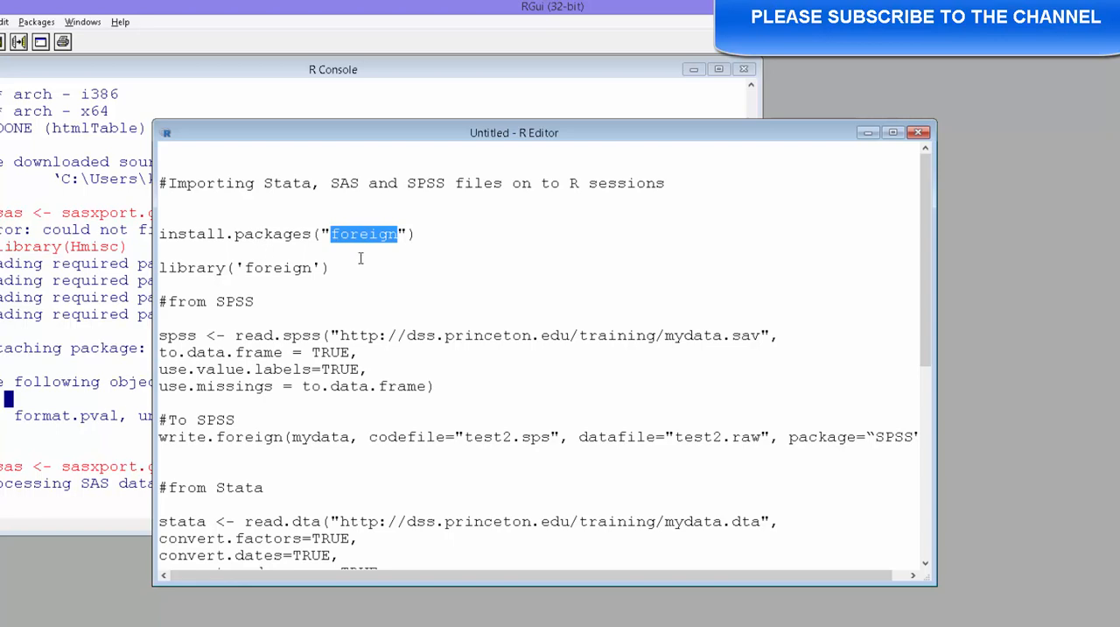
pyautogui.click(364, 234)
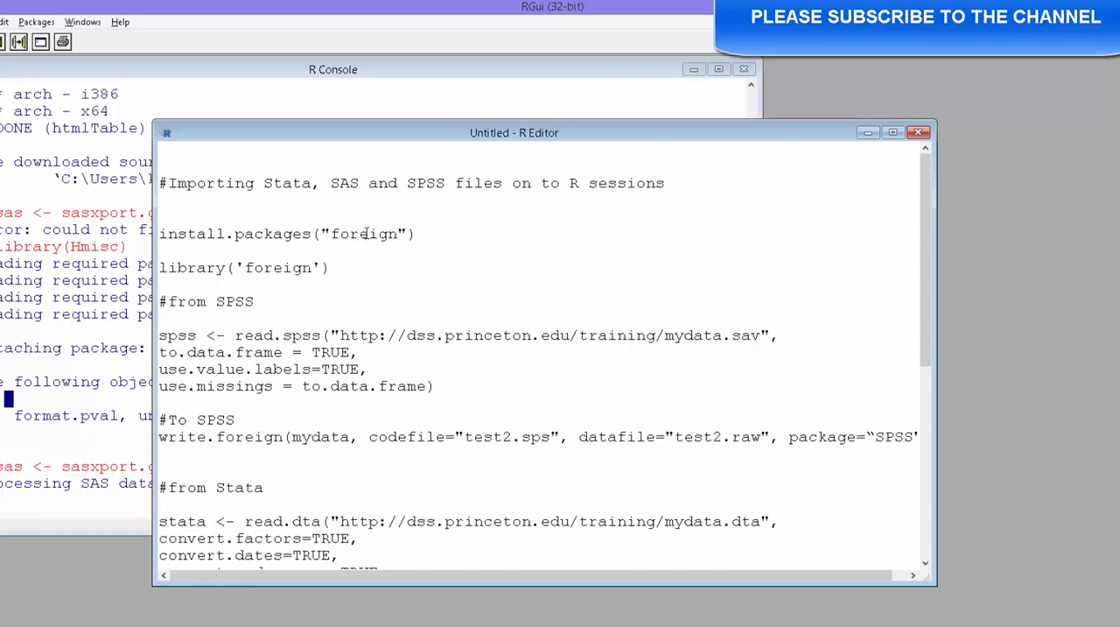
pyautogui.doubleClick(363, 233)
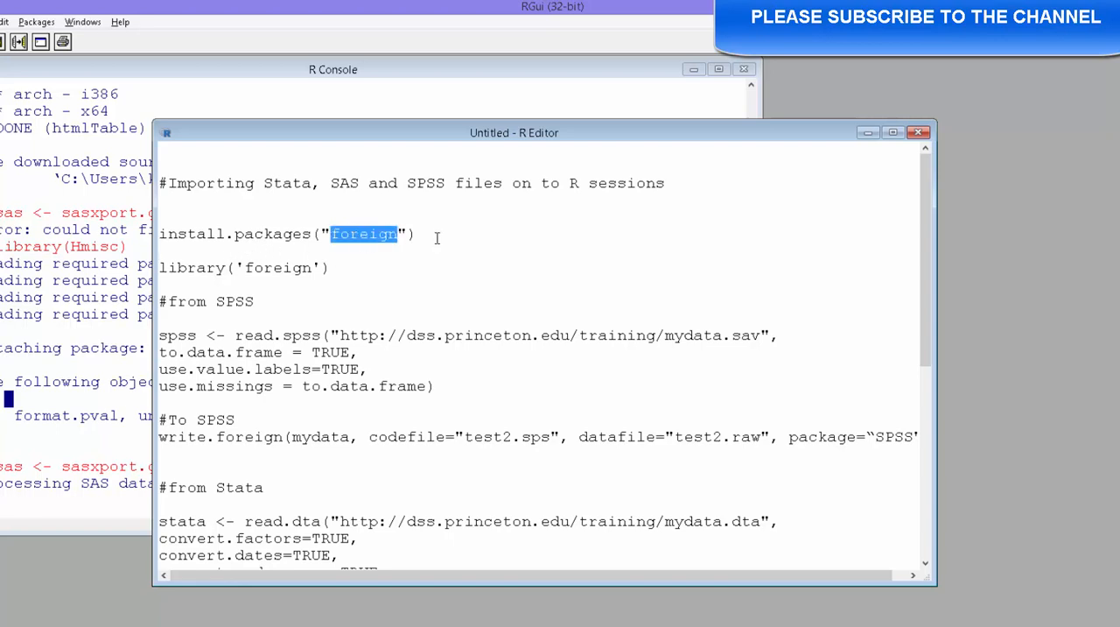
pyautogui.tripleClick(289, 234)
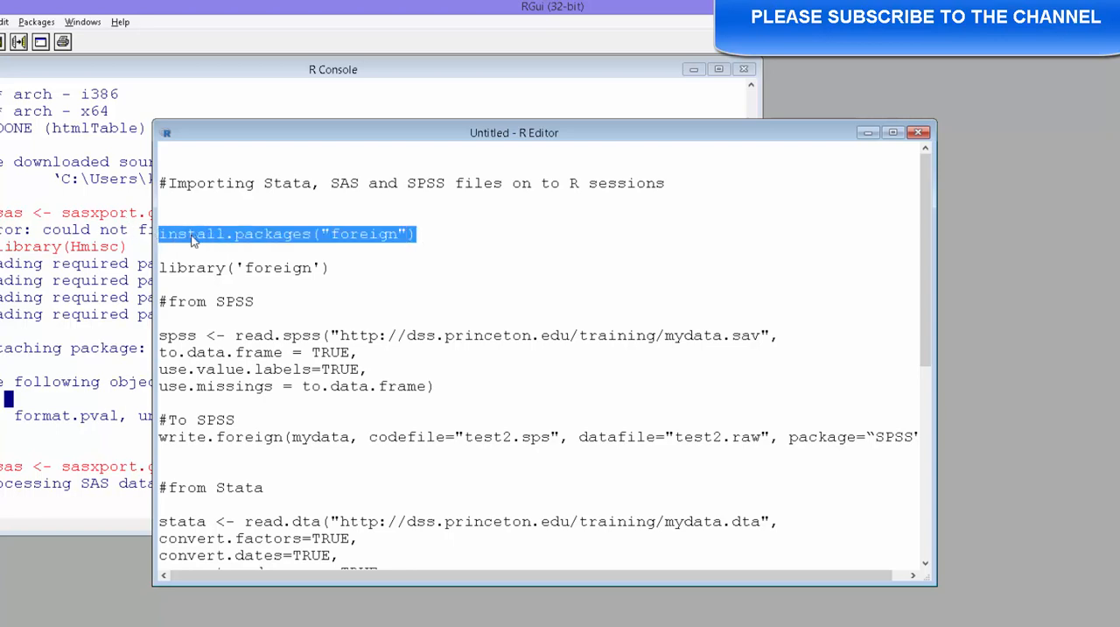
pyautogui.click(334, 268)
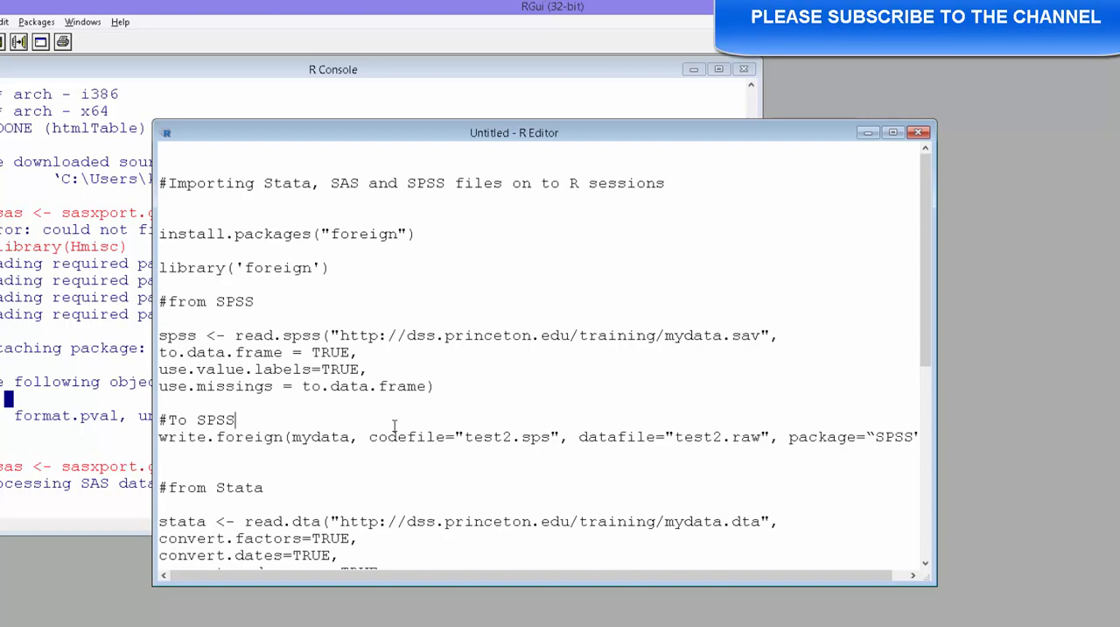
pyautogui.moveTo(652, 419)
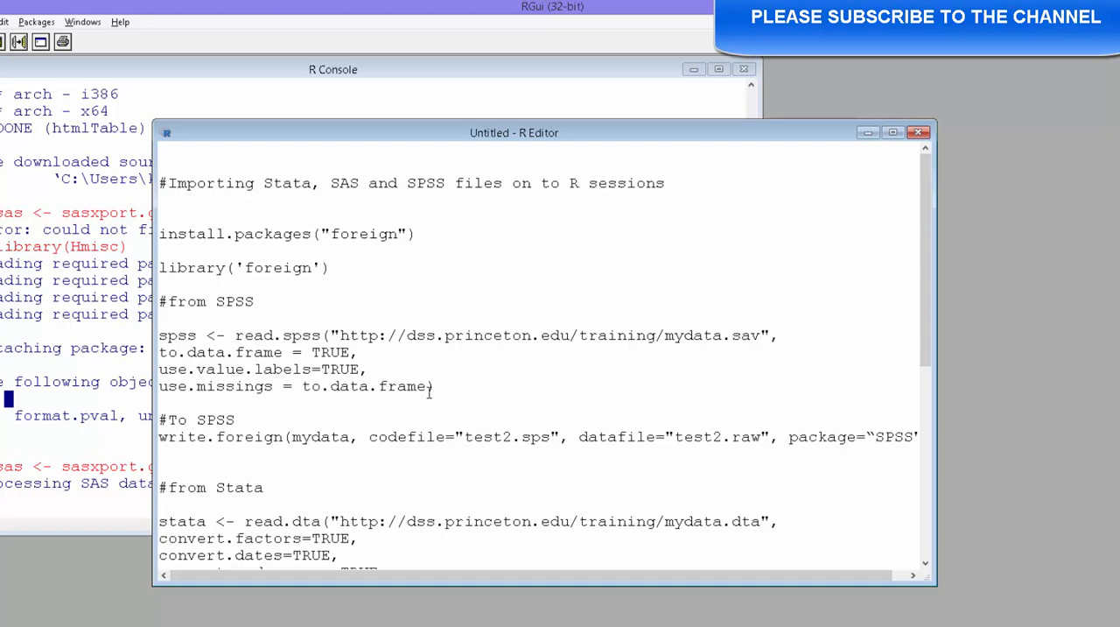
# Step: Select the read.spss SPSS import code and run it in the console
pyautogui.click(236, 419)
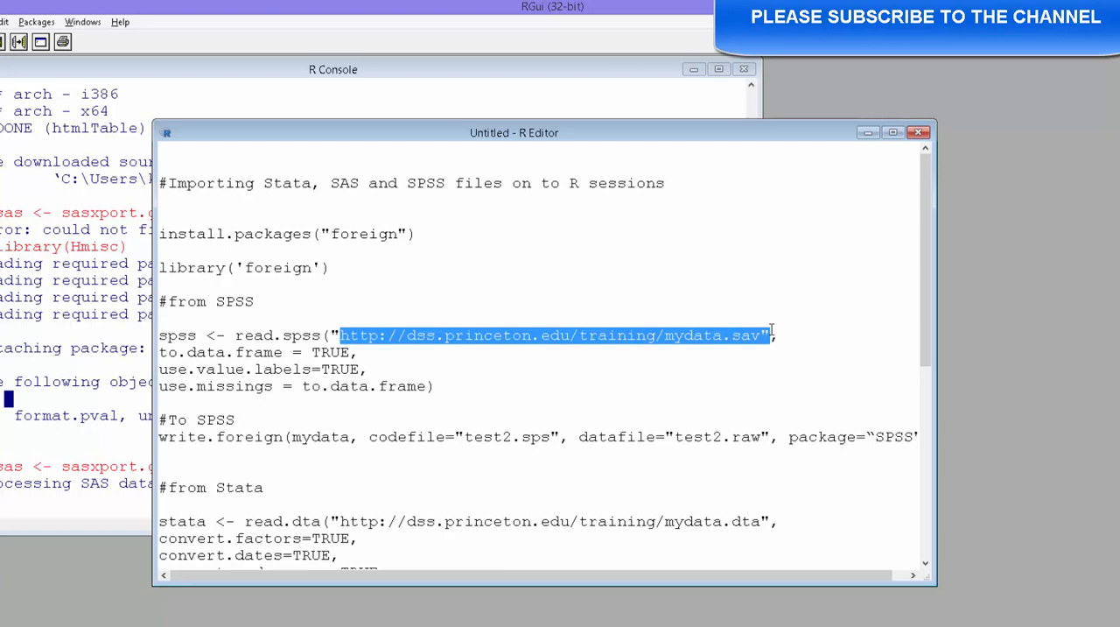
pyautogui.click(760, 404)
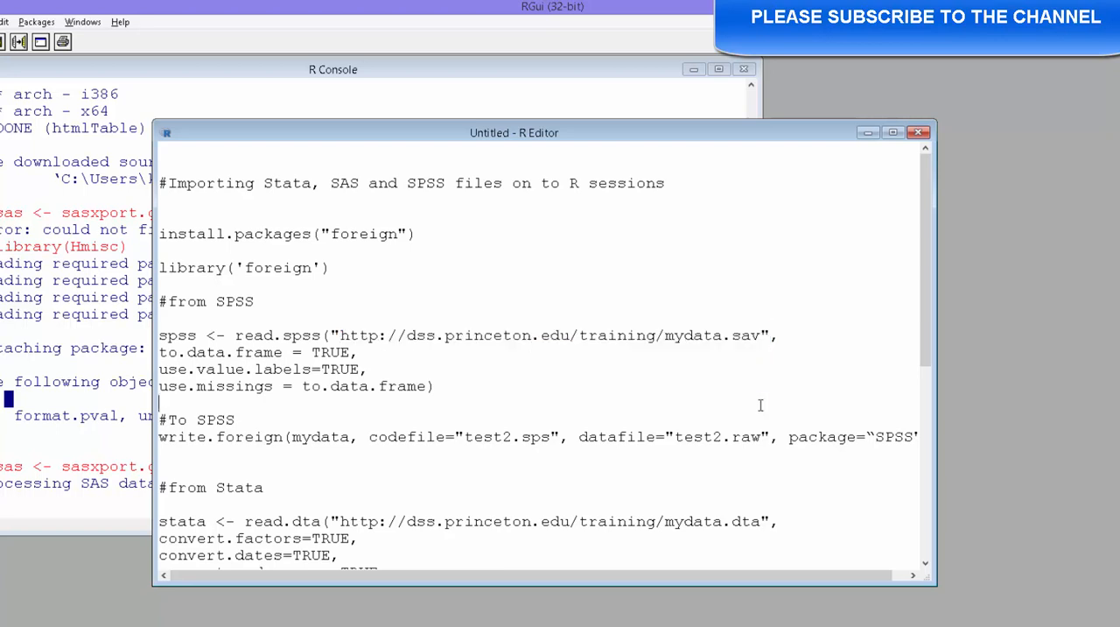
pyautogui.moveTo(553, 418)
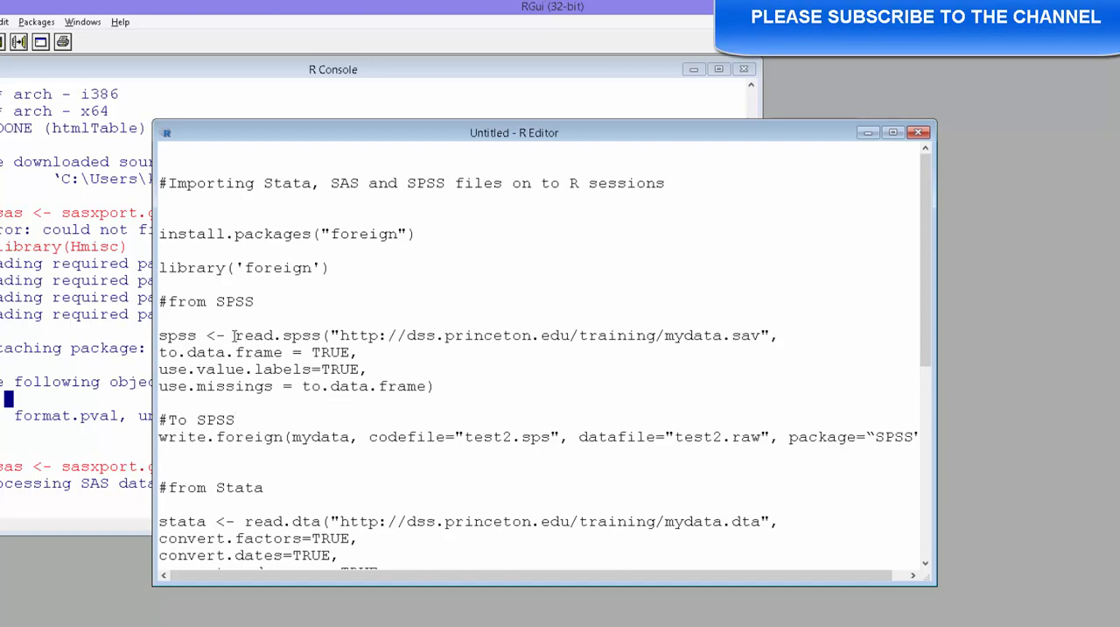
pyautogui.doubleClick(276, 336)
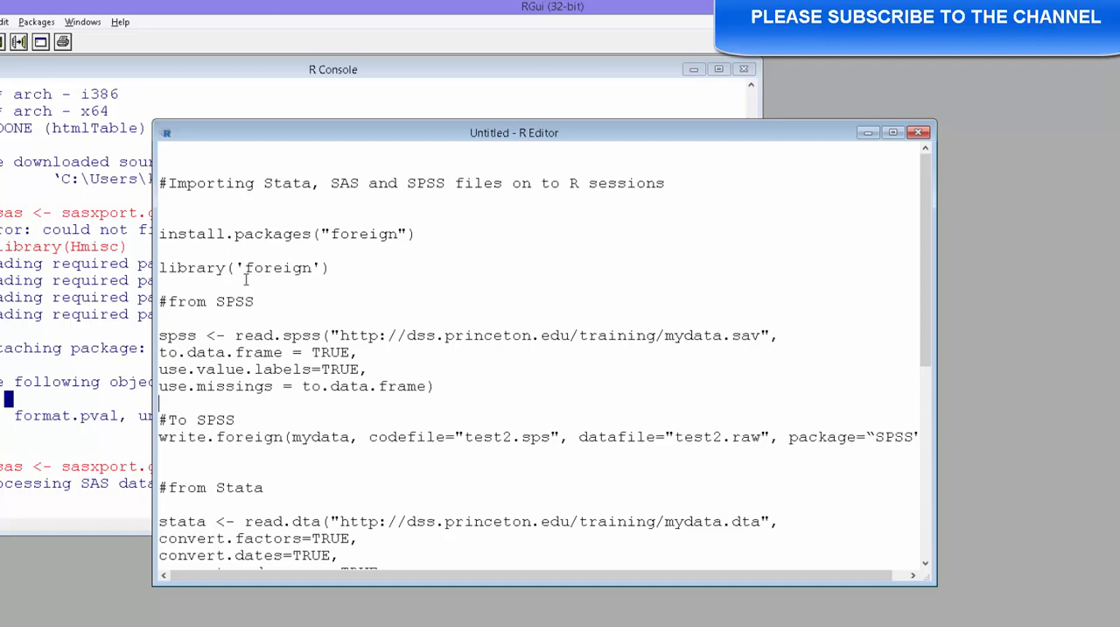
pyautogui.moveTo(321, 332)
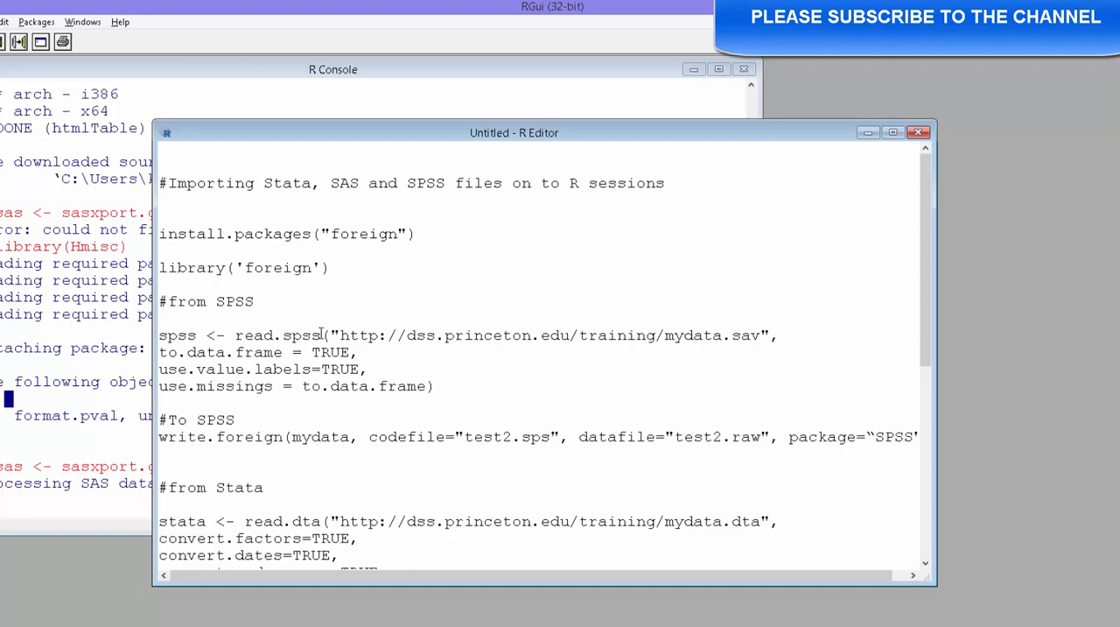
pyautogui.moveTo(411, 371)
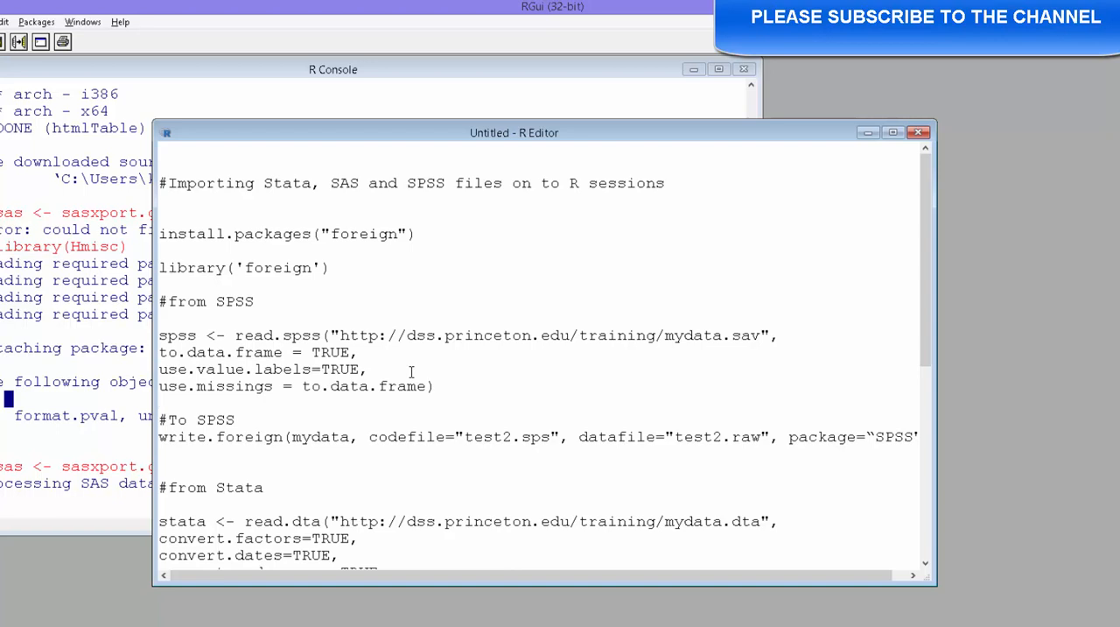
pyautogui.doubleClick(214, 386)
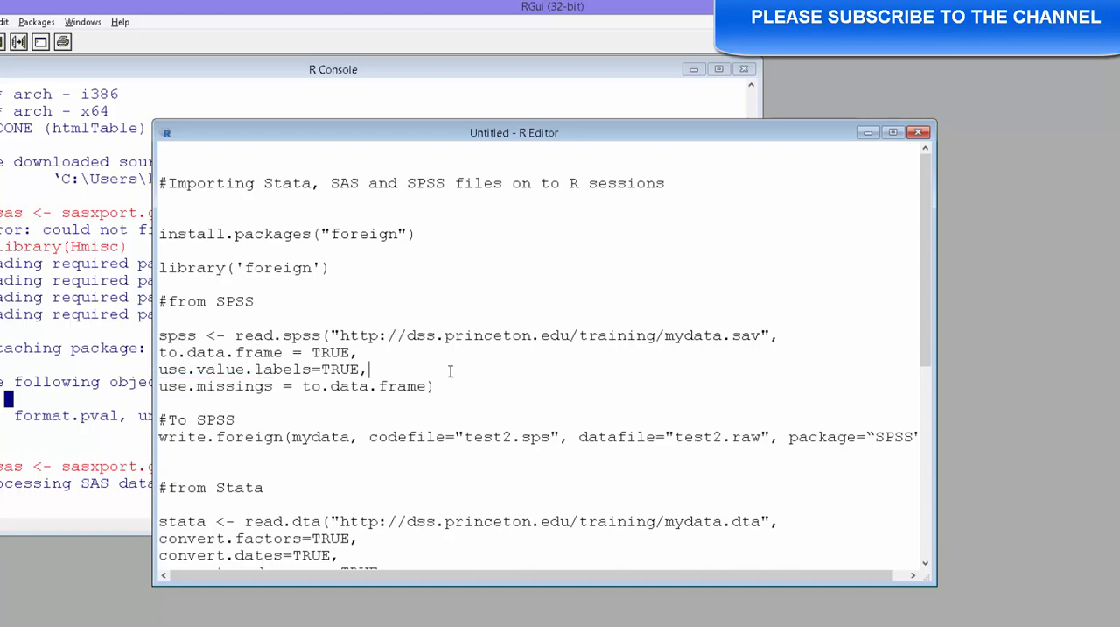
pyautogui.moveTo(321, 335)
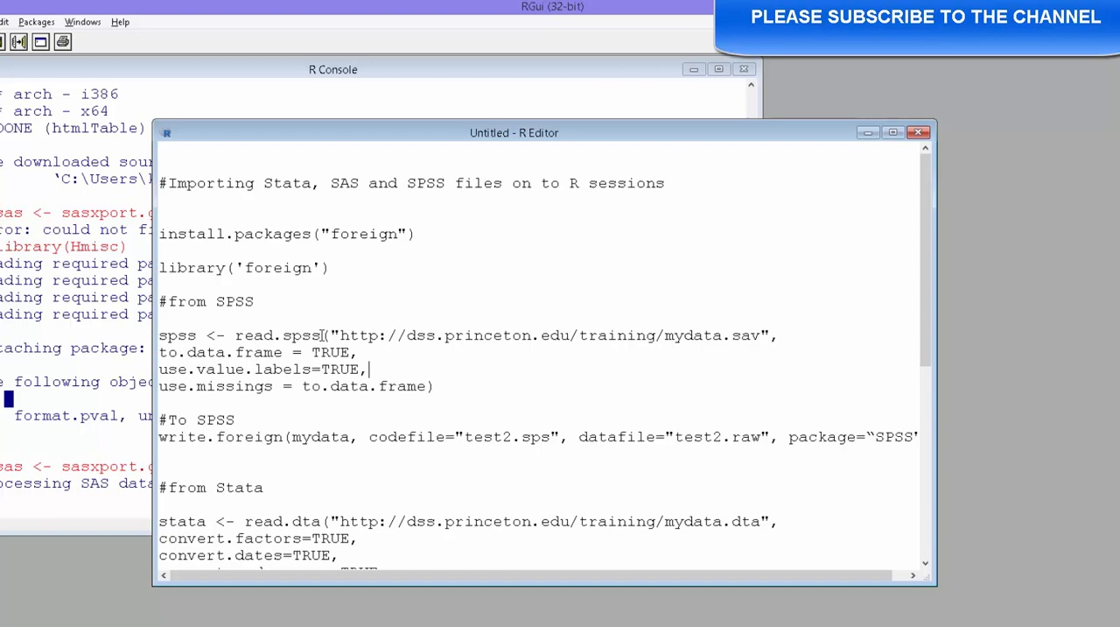
pyautogui.doubleClick(280, 335)
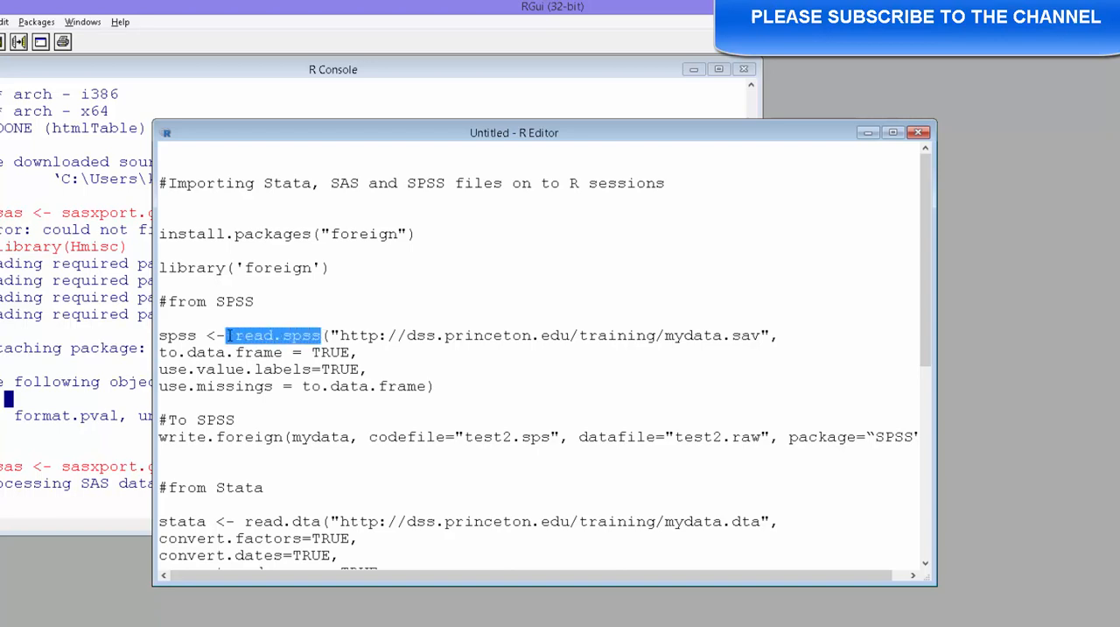
pyautogui.click(237, 419)
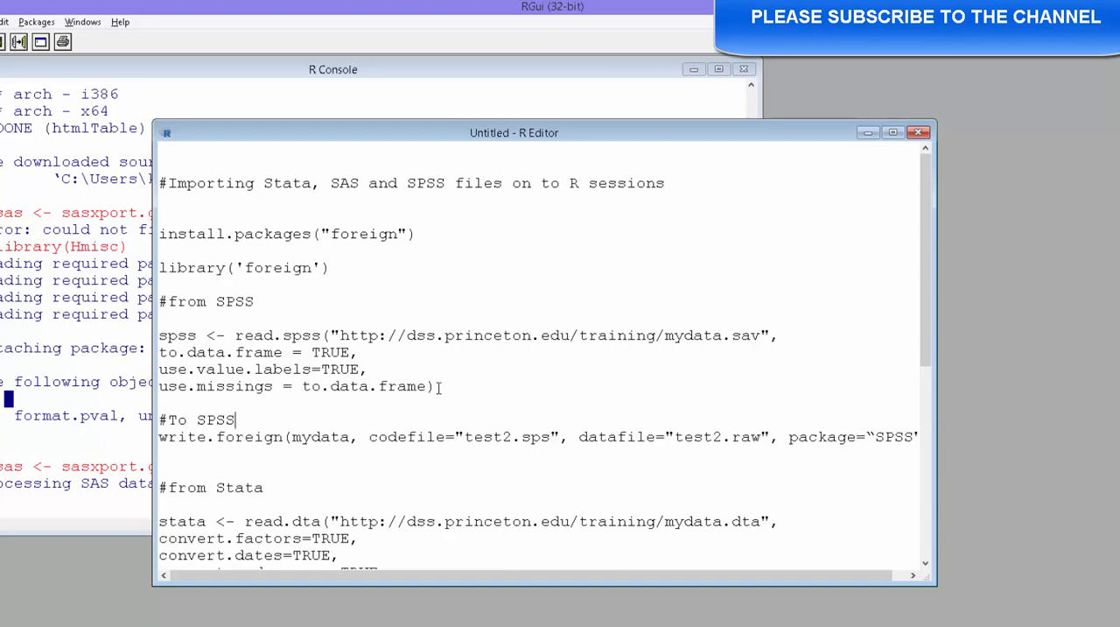
pyautogui.moveTo(175, 267); pyautogui.dragTo(435, 386)
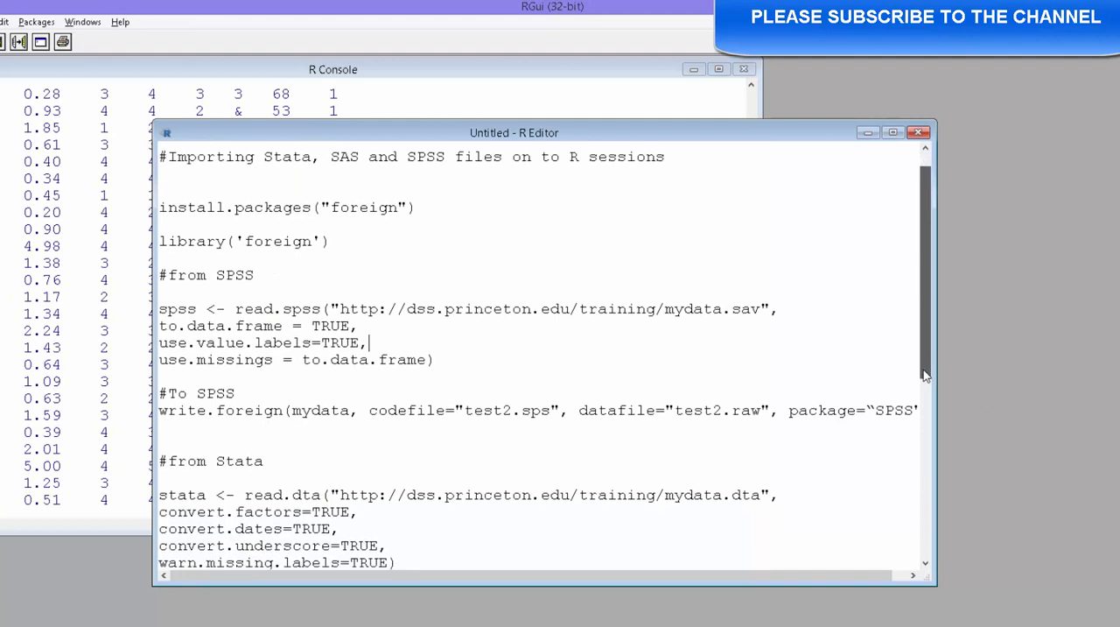
pyautogui.scroll(-3)
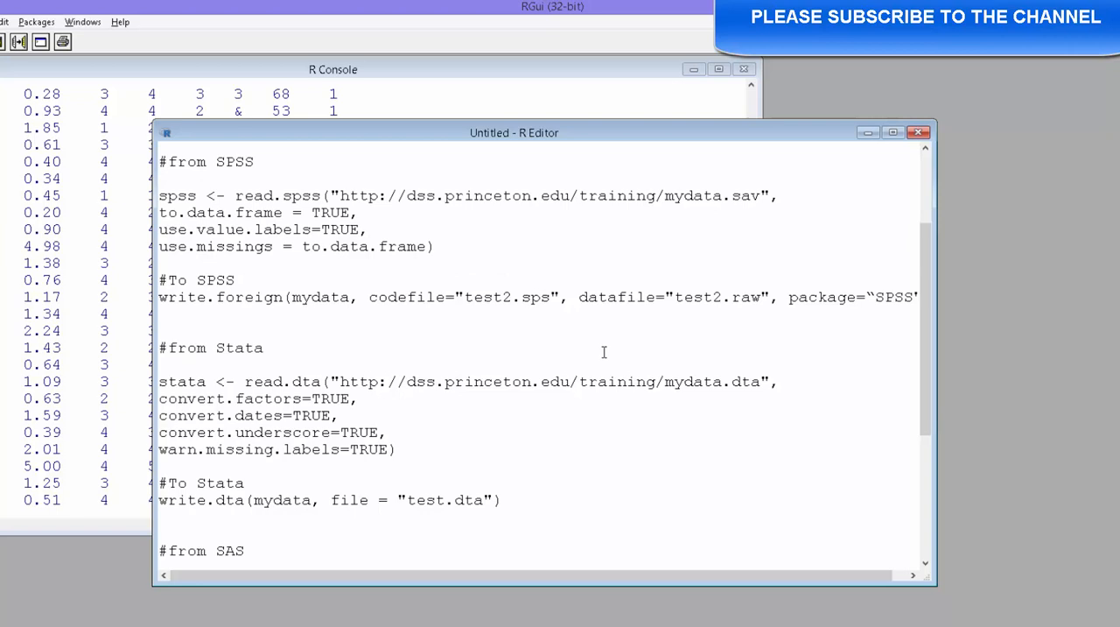
pyautogui.click(265, 347)
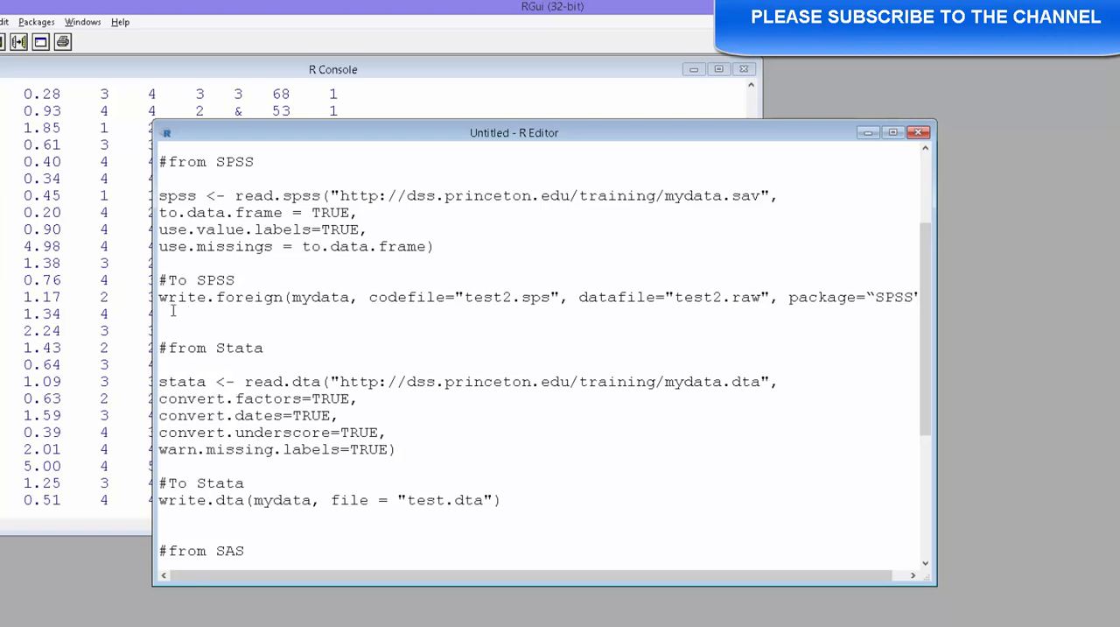
pyautogui.moveTo(217, 307)
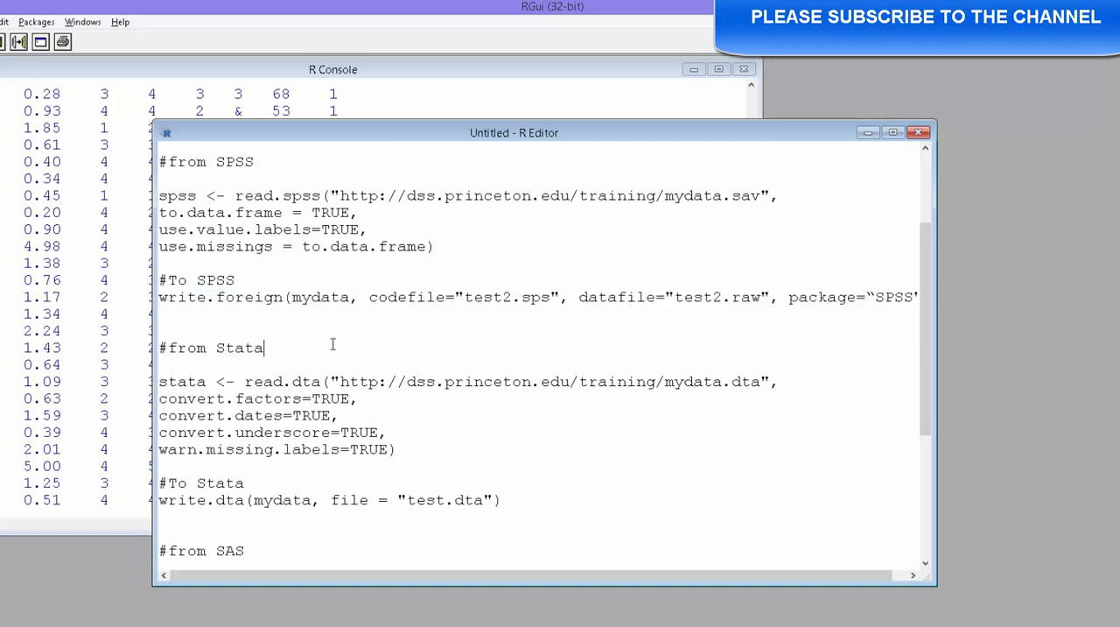
pyautogui.click(210, 323)
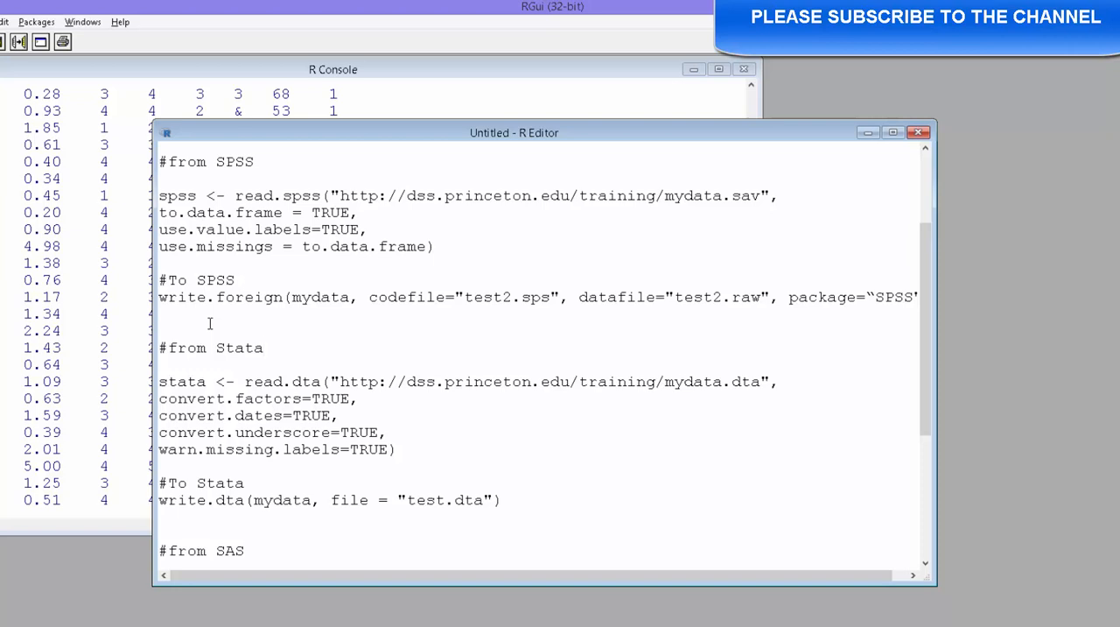
pyautogui.click(264, 348)
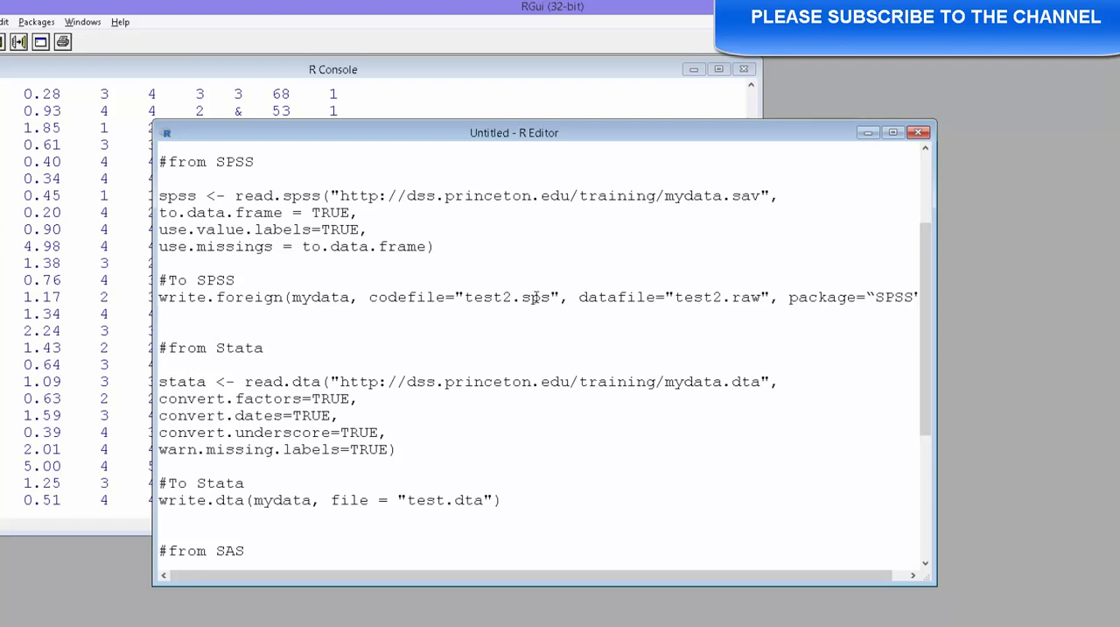
pyautogui.moveTo(637, 315)
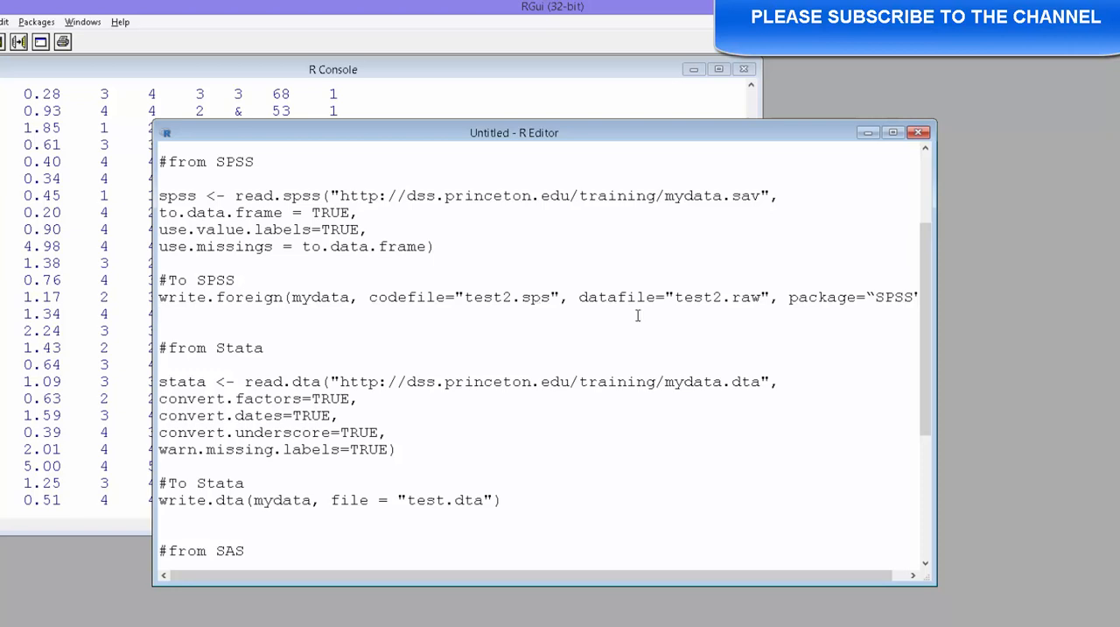
pyautogui.moveTo(646, 321)
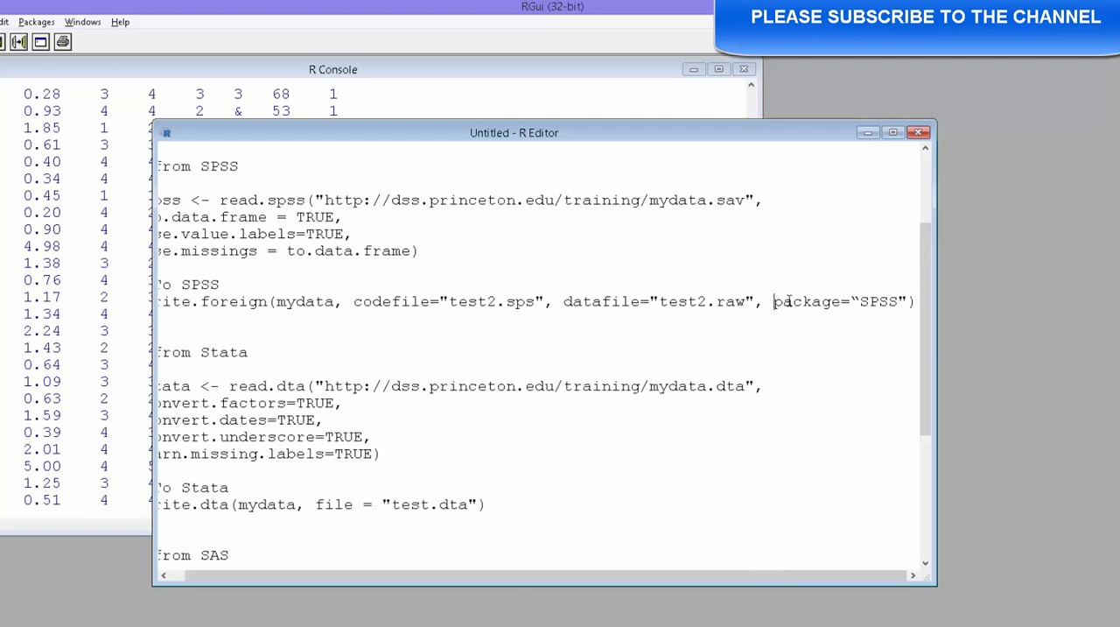
pyautogui.doubleClick(840, 302)
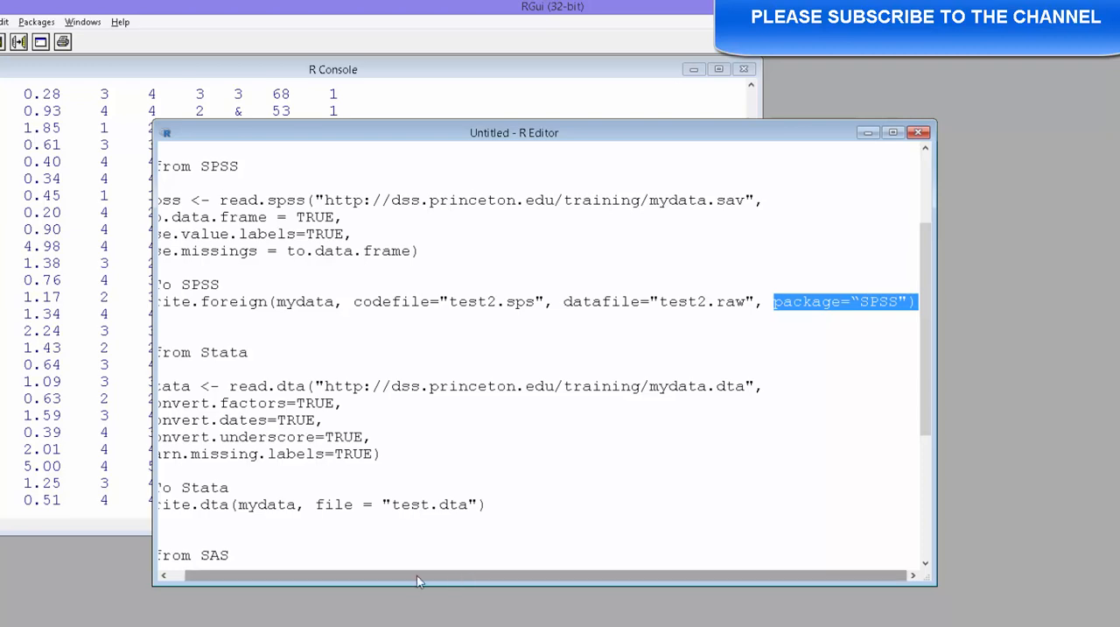
pyautogui.hscroll(-3)
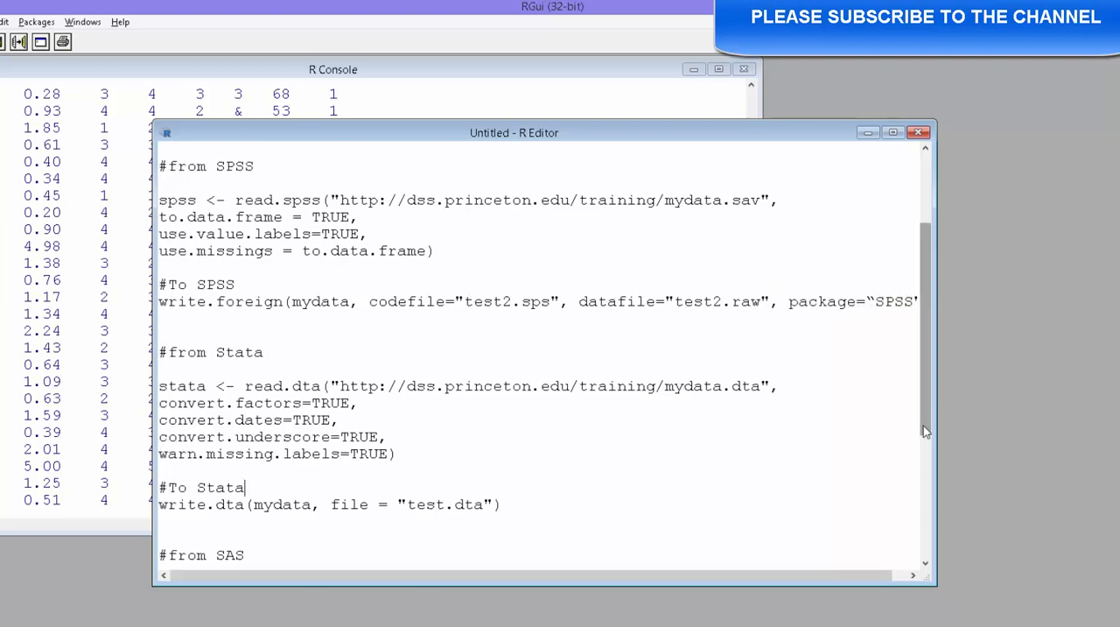
# Step: Select the stata <- read.dta block with the Princeton URL and run it
pyautogui.scroll(-3)
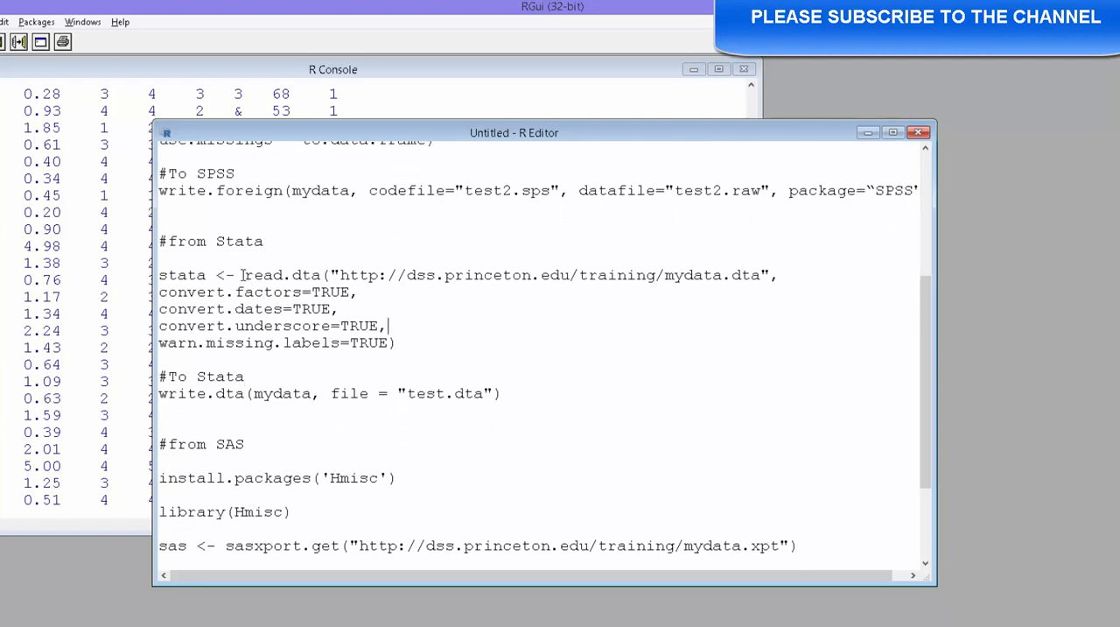
pyautogui.doubleClick(282, 275)
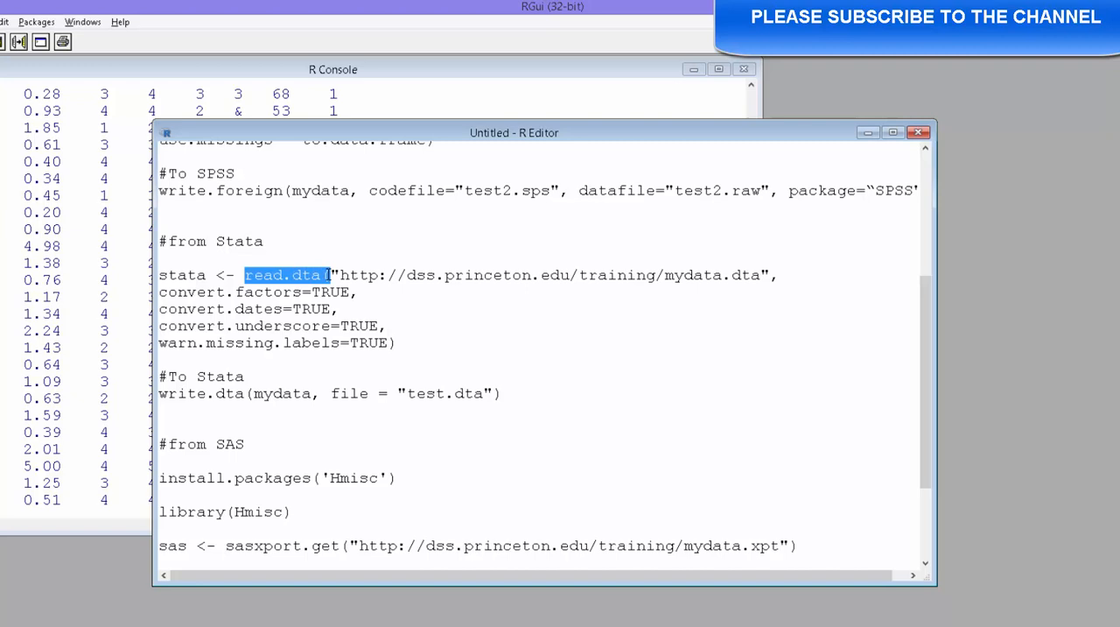
pyautogui.click(337, 275)
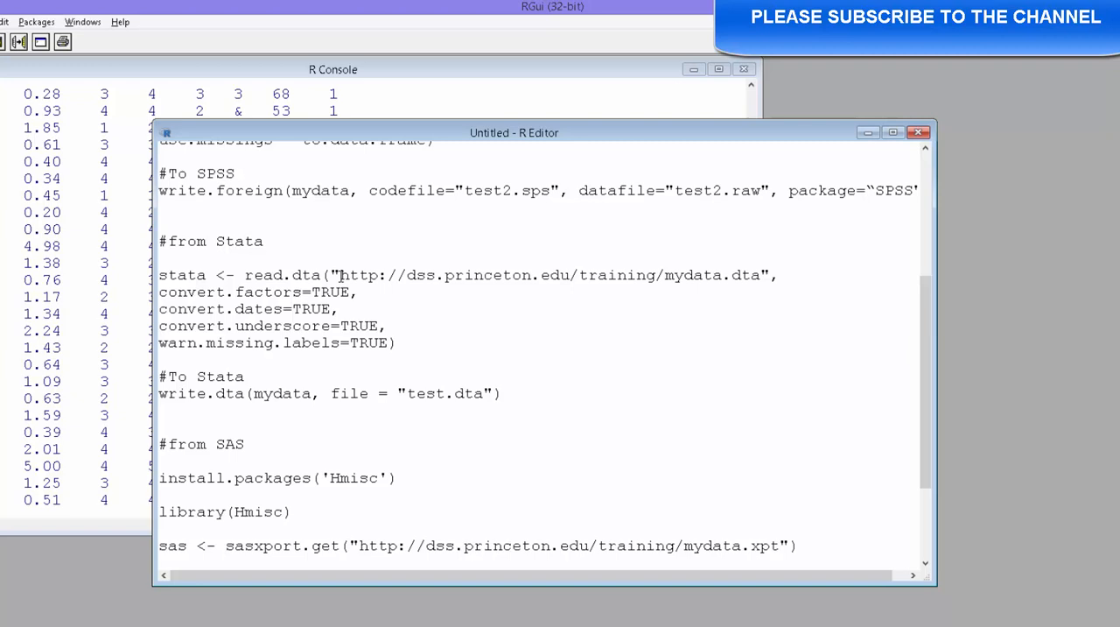
pyautogui.moveTo(340, 275); pyautogui.dragTo(785, 275)
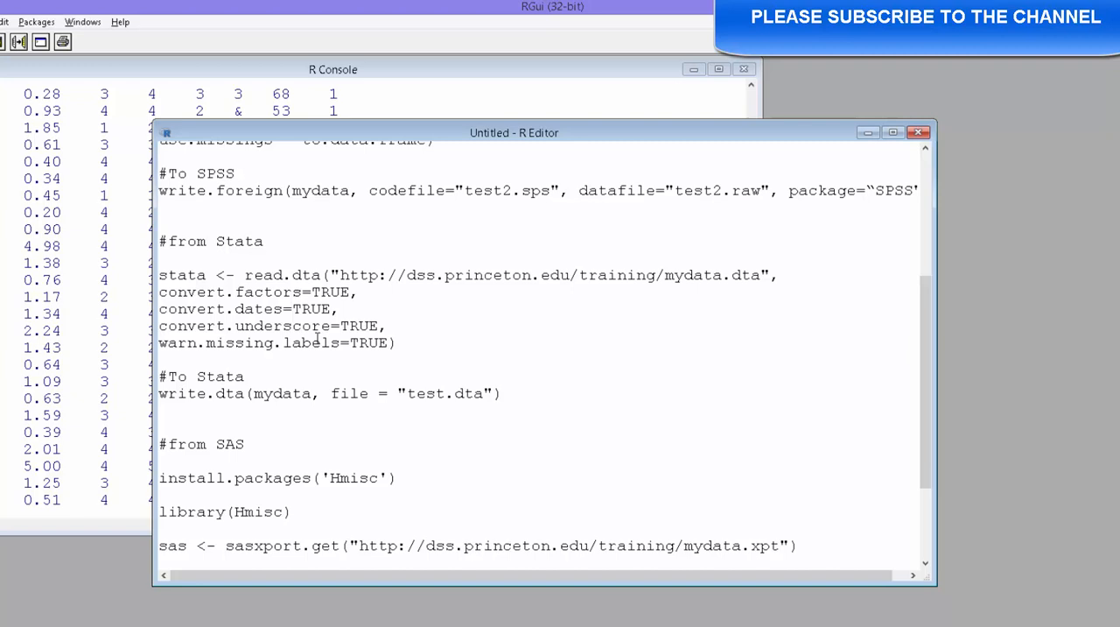
pyautogui.moveTo(436, 339)
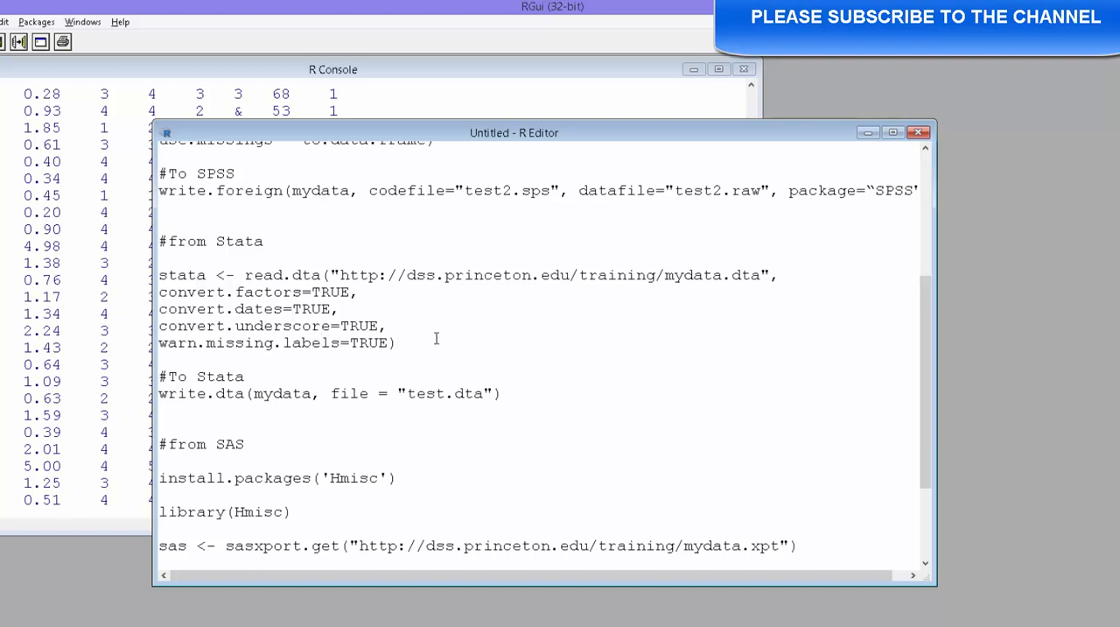
pyautogui.moveTo(159, 241); pyautogui.dragTo(406, 342)
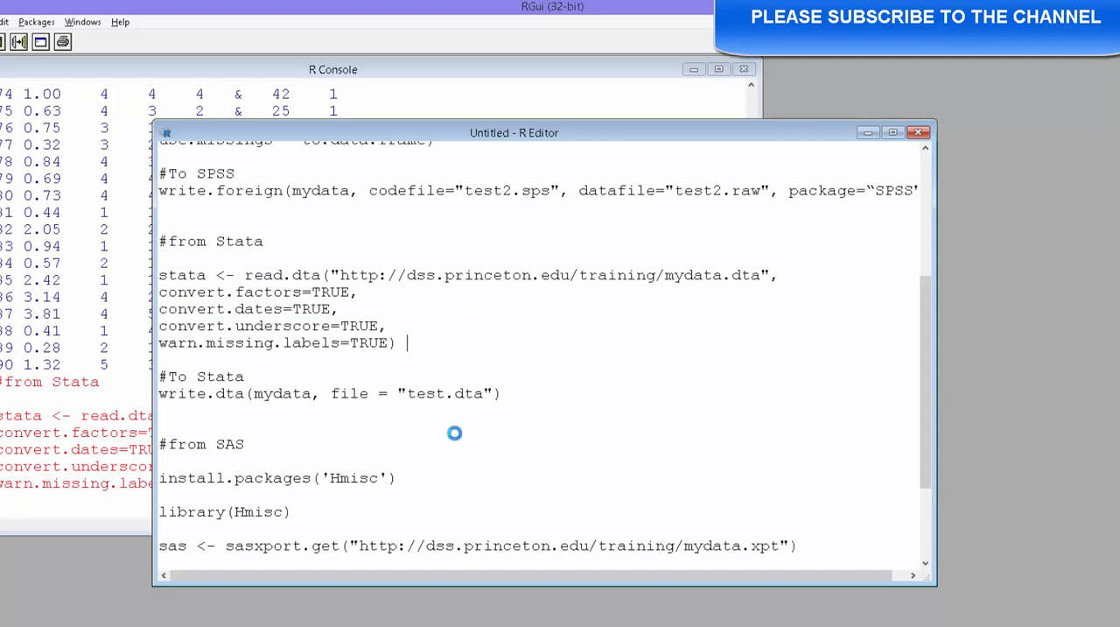
pyautogui.click(390, 325)
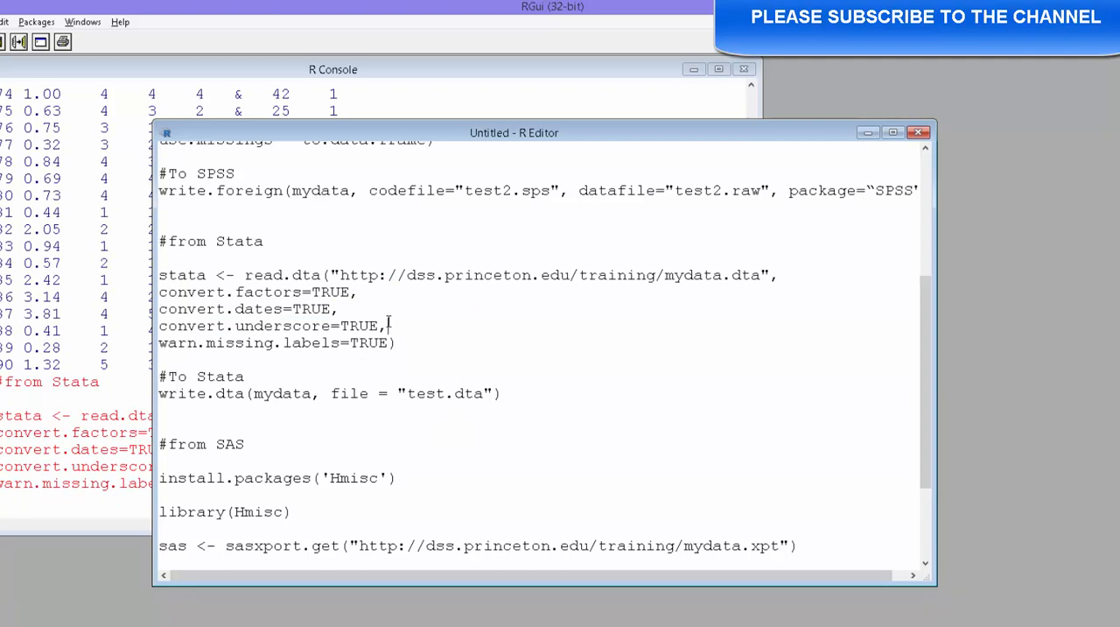
pyautogui.doubleClick(283, 275)
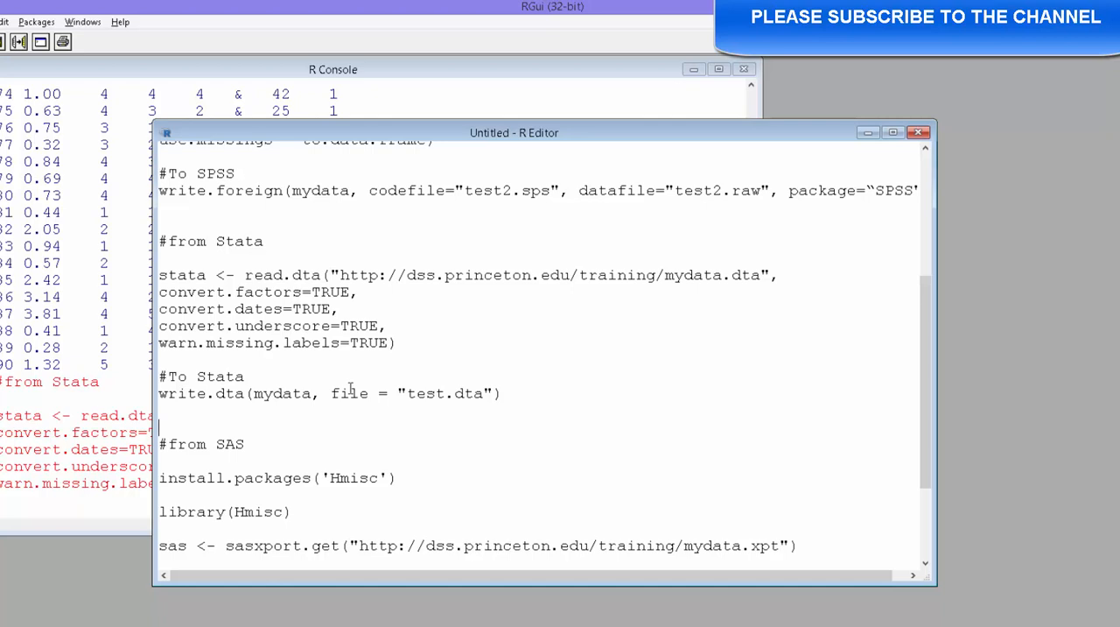
pyautogui.scroll(-3)
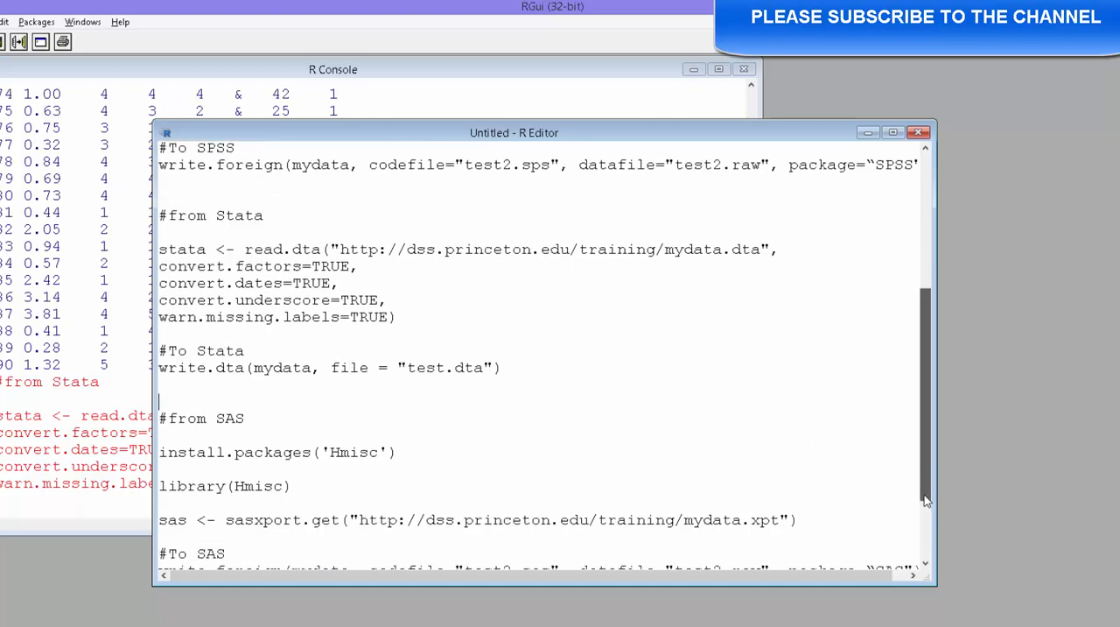
pyautogui.scroll(-3)
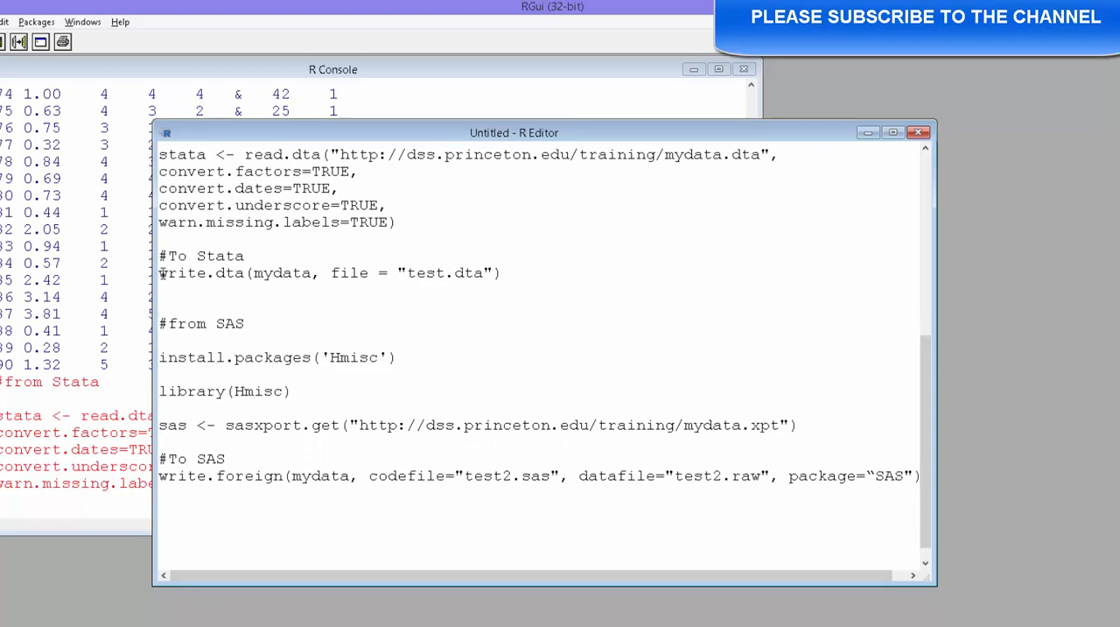
pyautogui.doubleClick(201, 272)
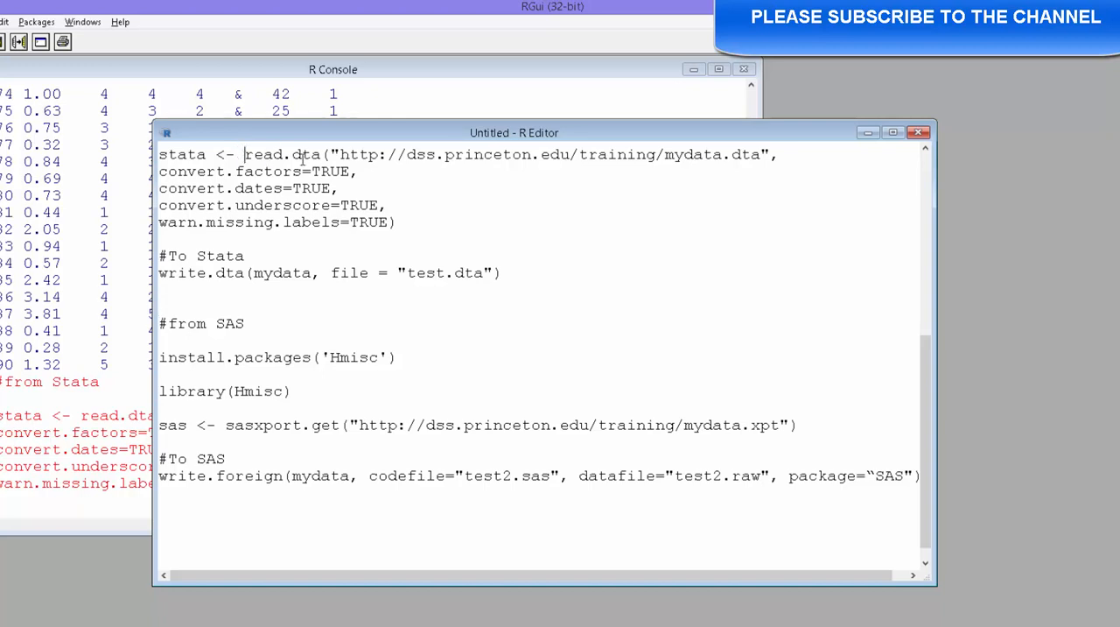
pyautogui.doubleClick(282, 154)
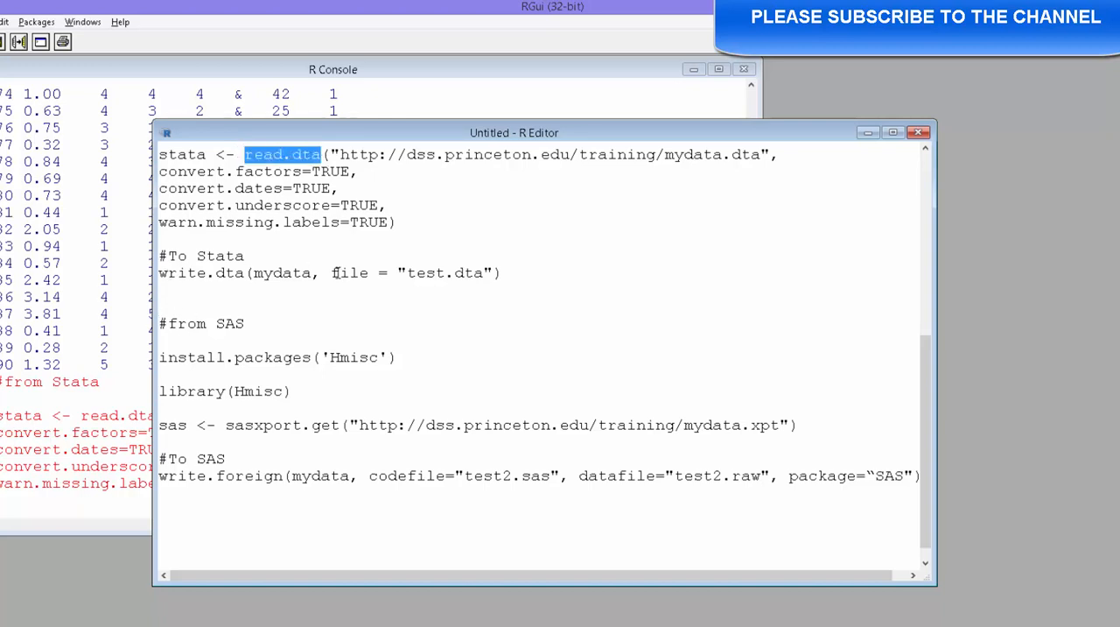
pyautogui.moveTo(457, 289)
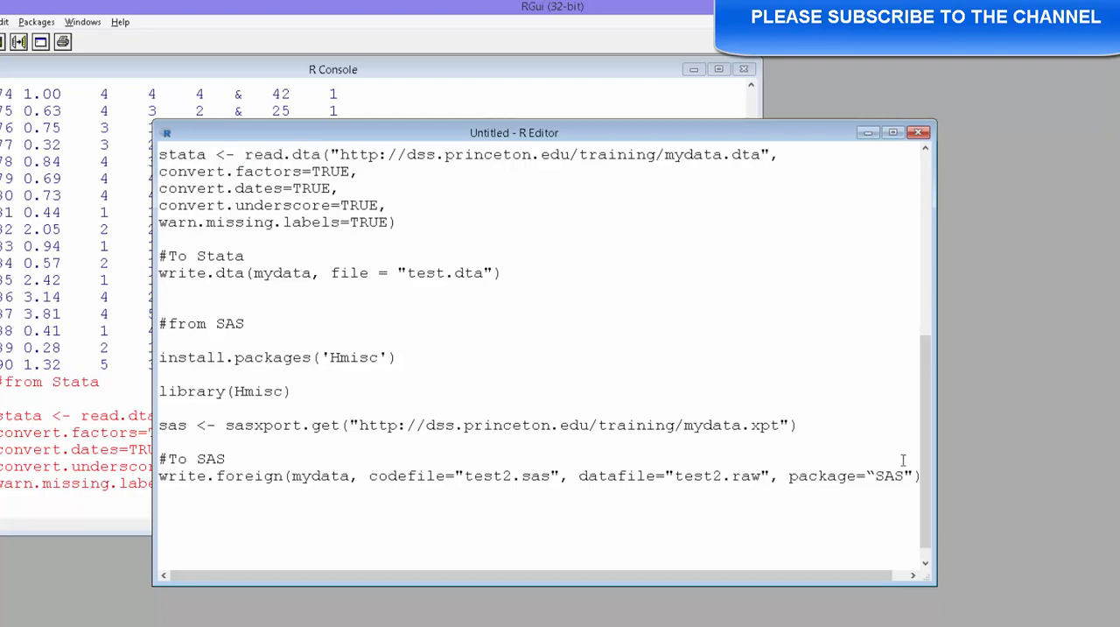
pyautogui.moveTo(533, 416)
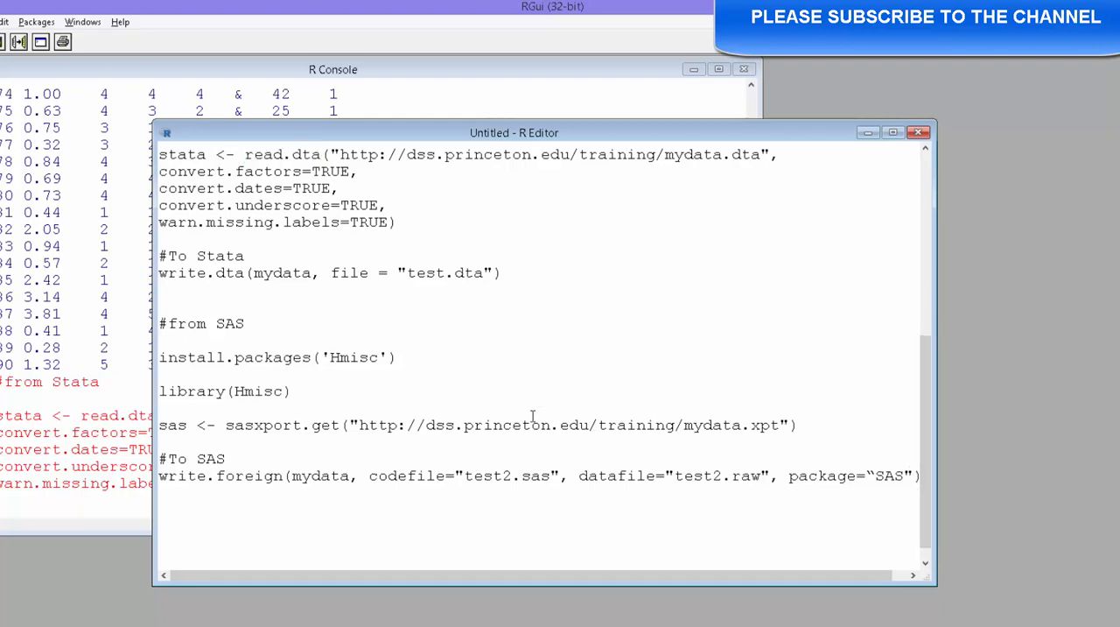
pyautogui.moveTo(313, 369)
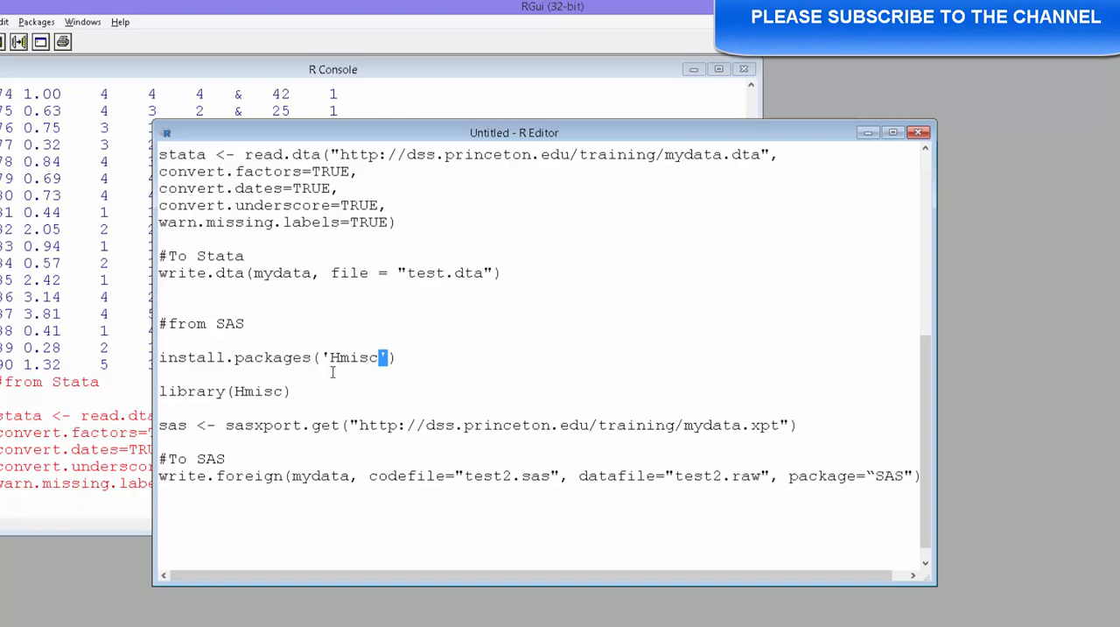
pyautogui.moveTo(318, 398)
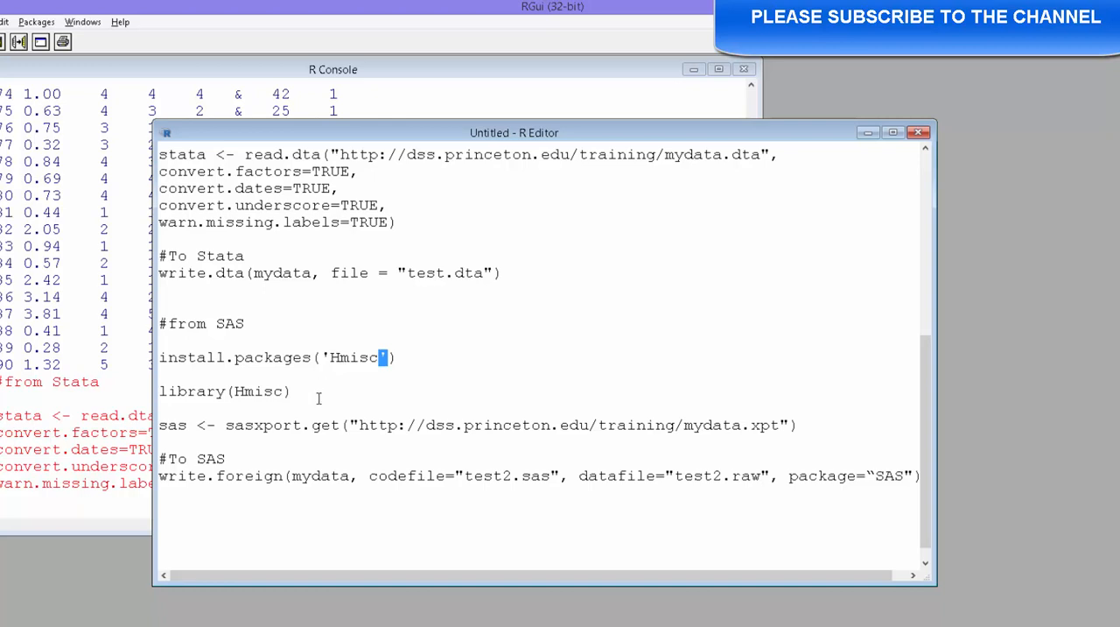
pyautogui.moveTo(271, 385)
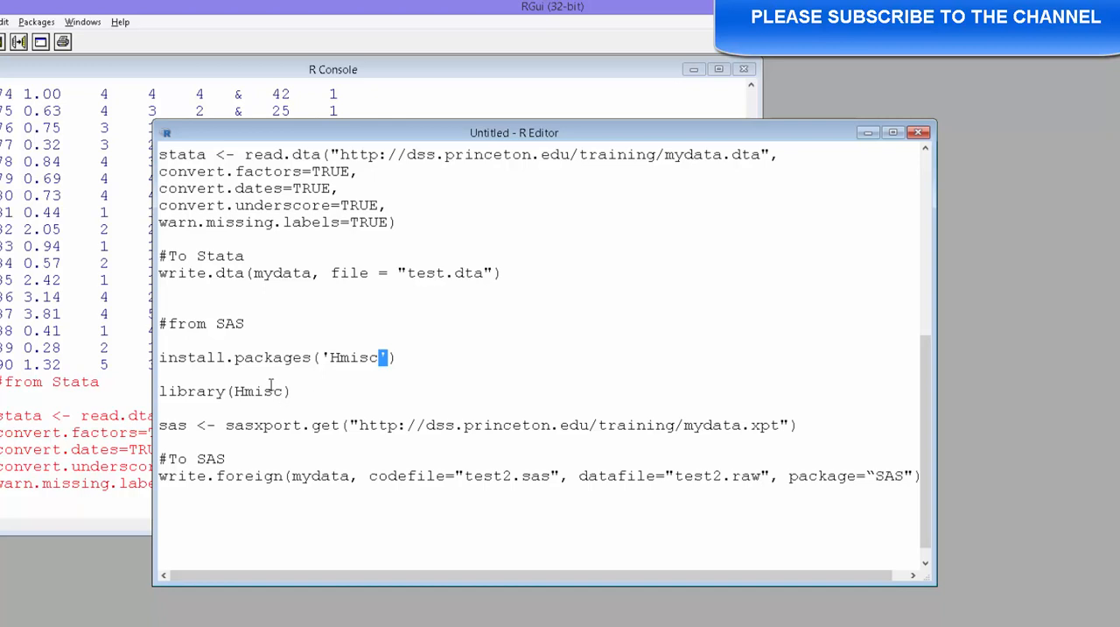
pyautogui.moveTo(241, 439)
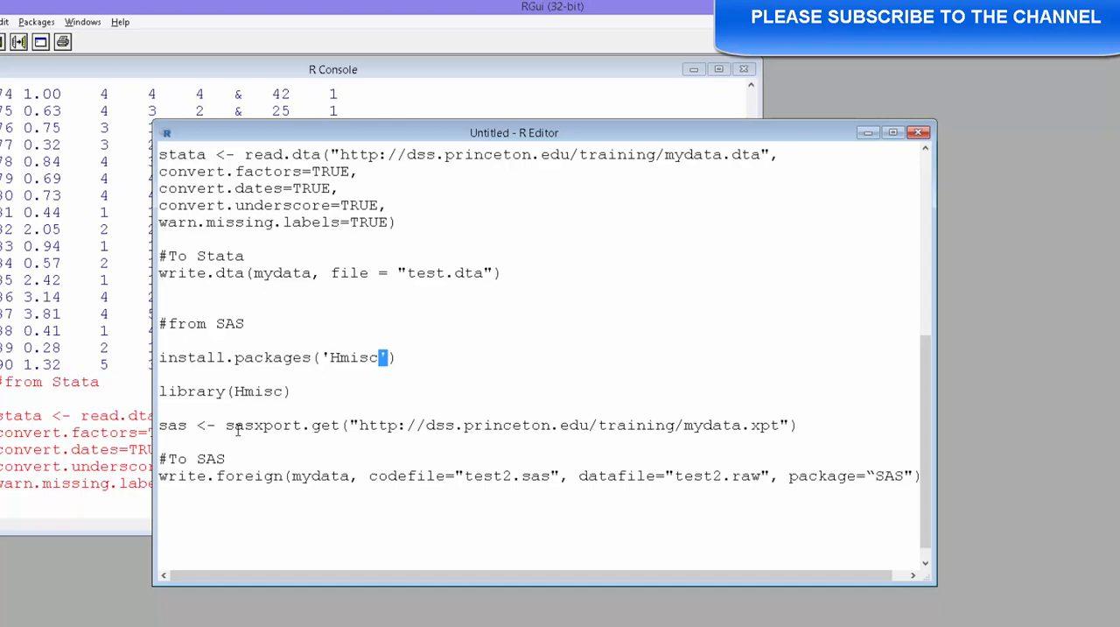
# Step: Select the sas <- sasxport.get line and run it in the console
pyautogui.doubleClick(262, 424)
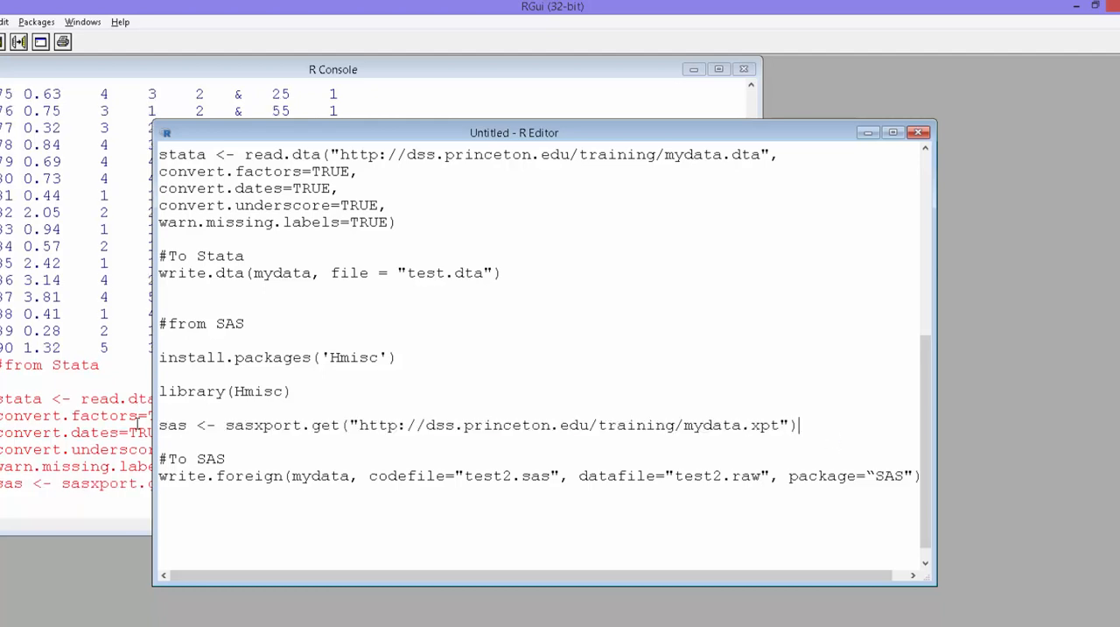
pyautogui.scroll(-3)
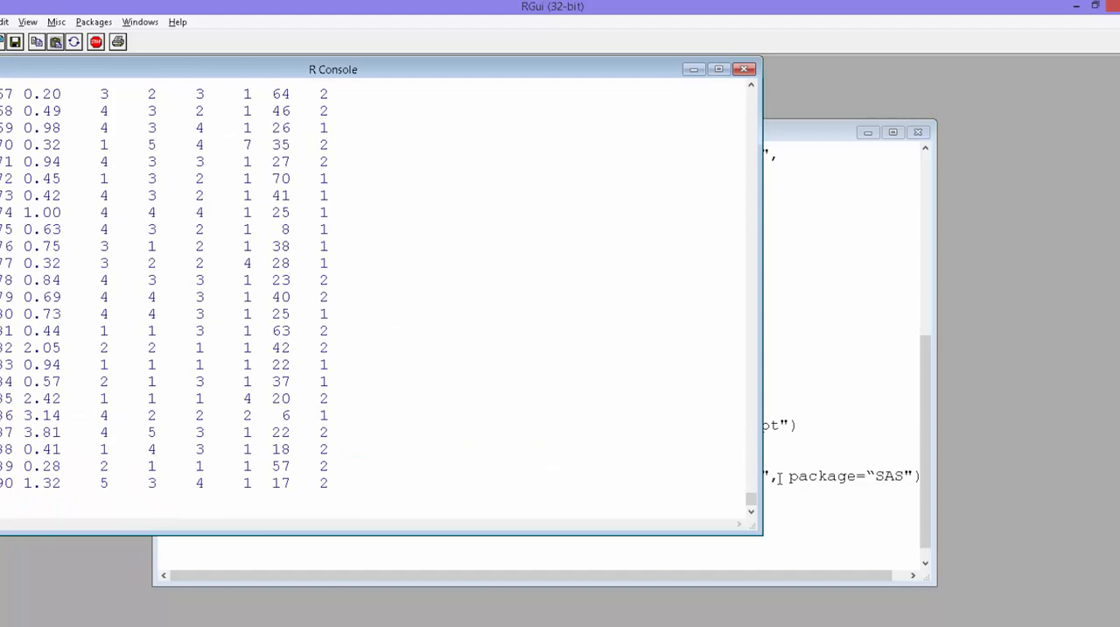
pyautogui.scroll(-3)
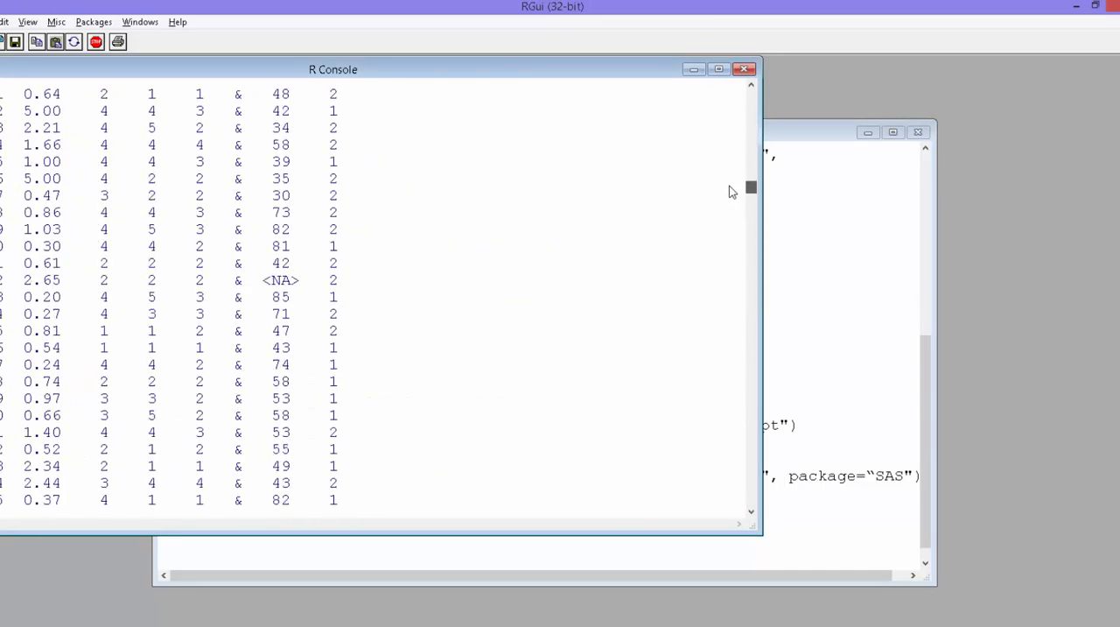
pyautogui.scroll(-3)
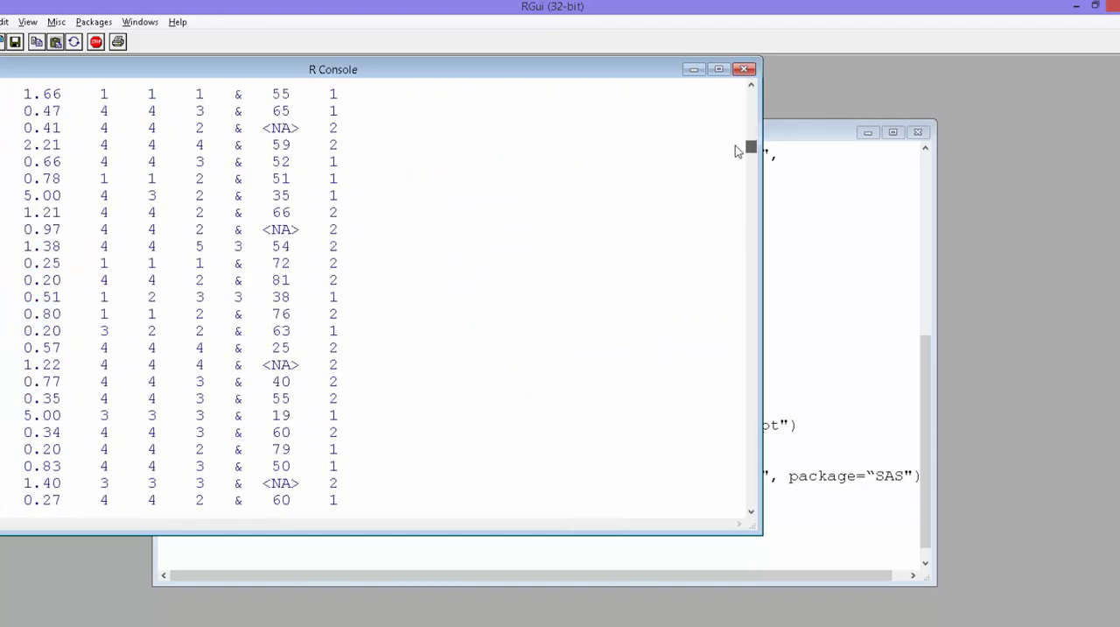
pyautogui.scroll(3)
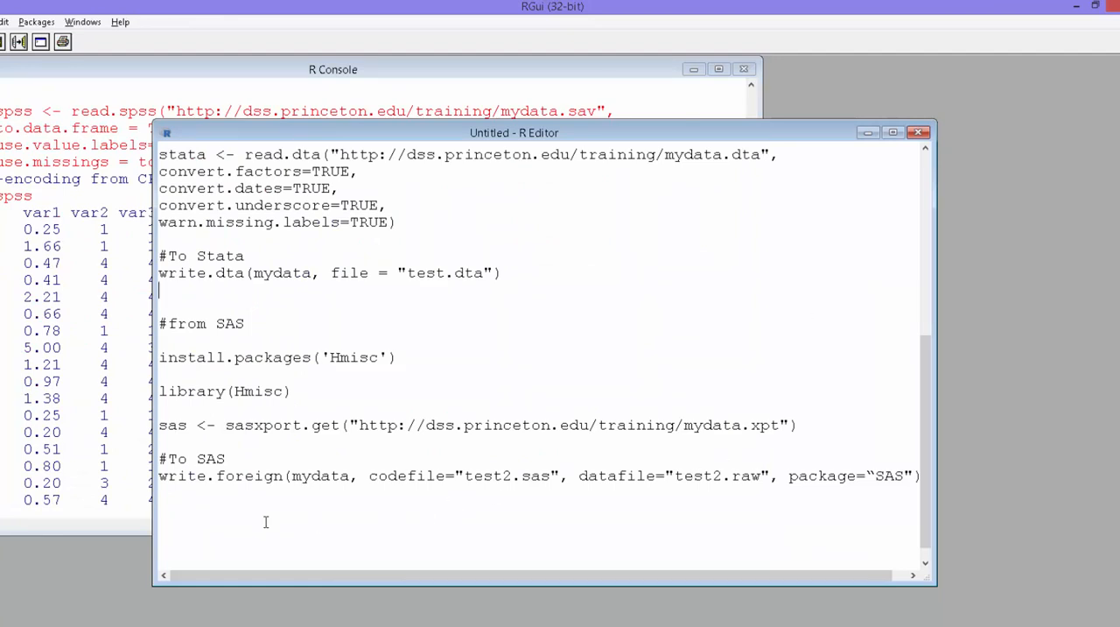
pyautogui.moveTo(193, 497)
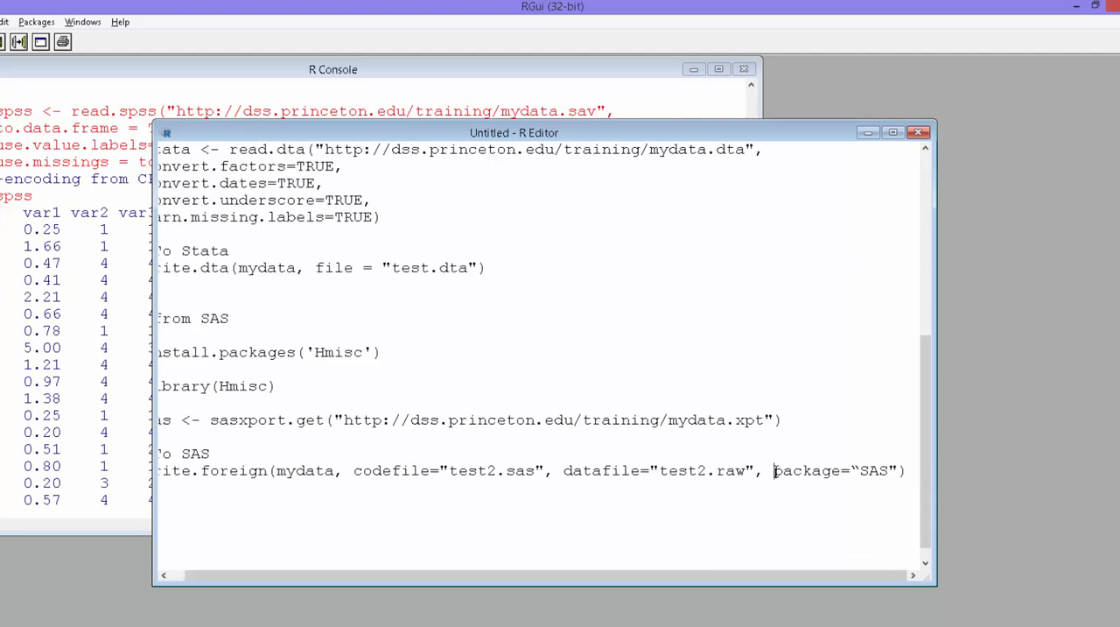
pyautogui.doubleClick(830, 470)
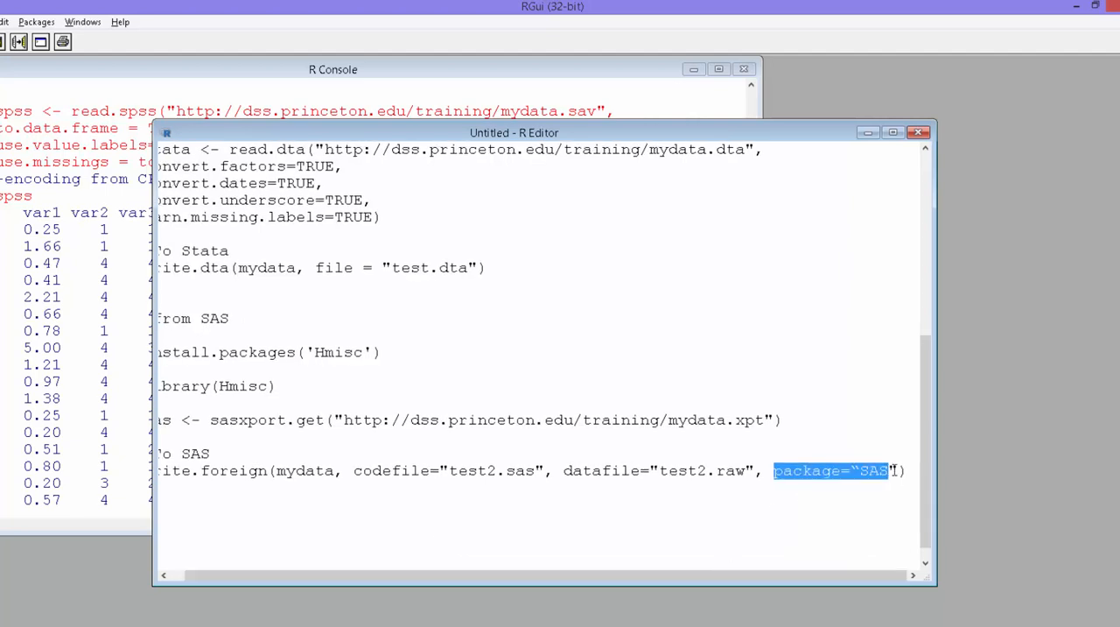